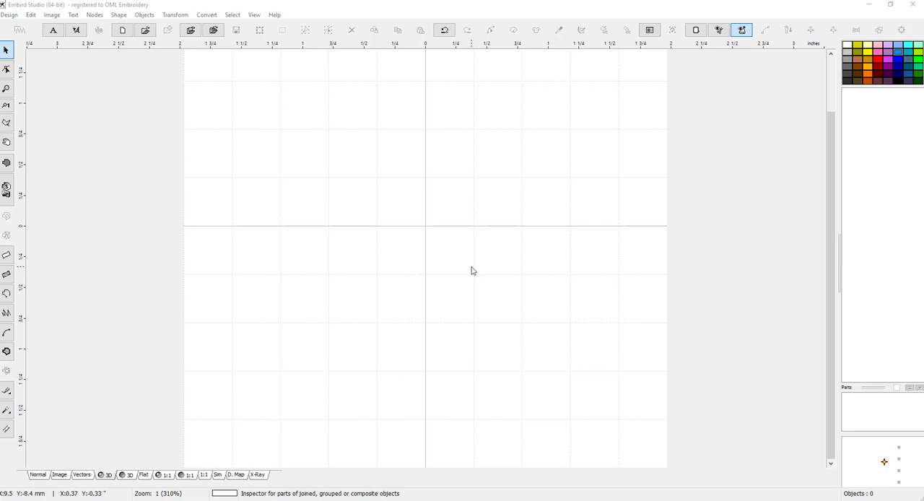
{"action": "mouse_move", "coordinate": [408, 237]}
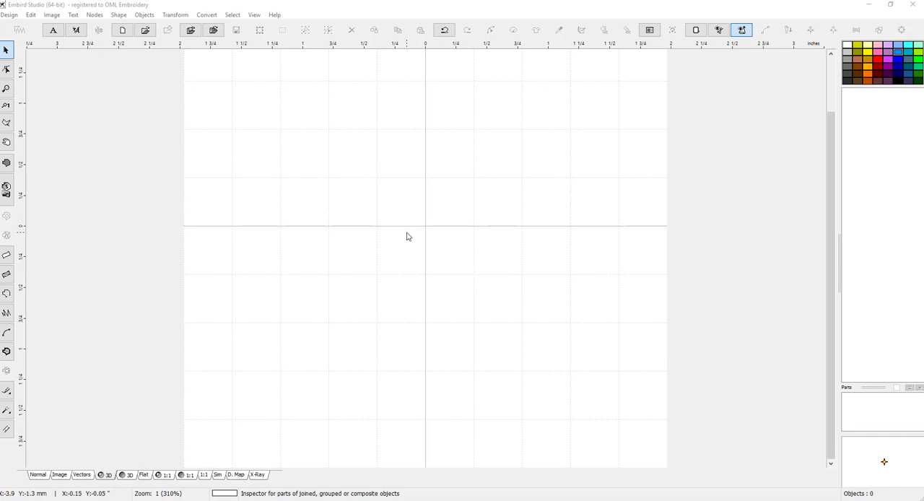
{"action": "mouse_move", "coordinate": [405, 242]}
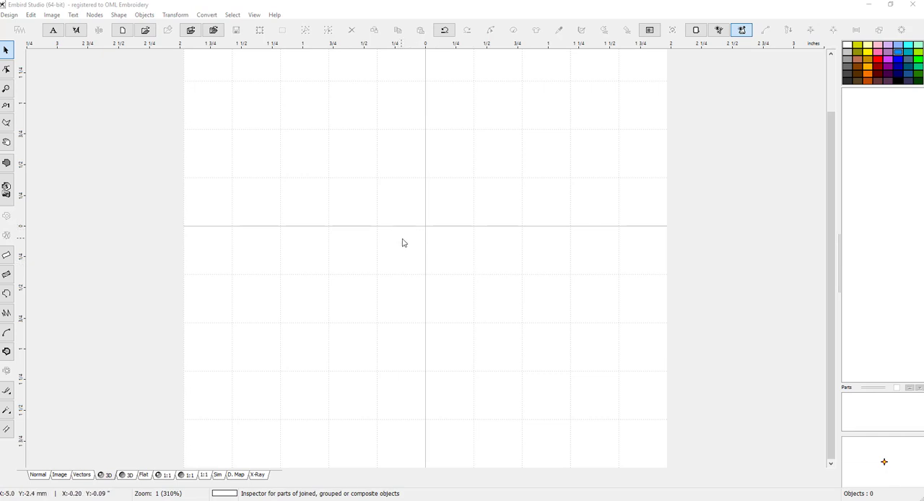
{"action": "mouse_move", "coordinate": [325, 179]}
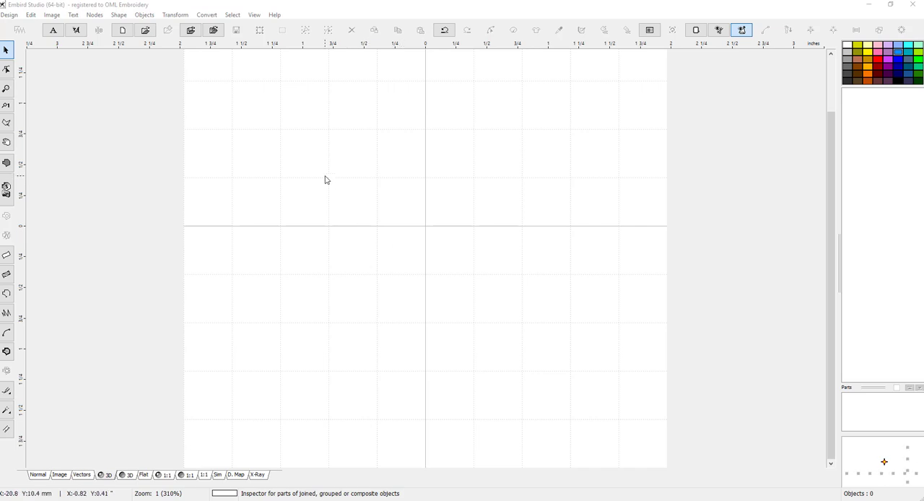
{"action": "mouse_move", "coordinate": [291, 151]}
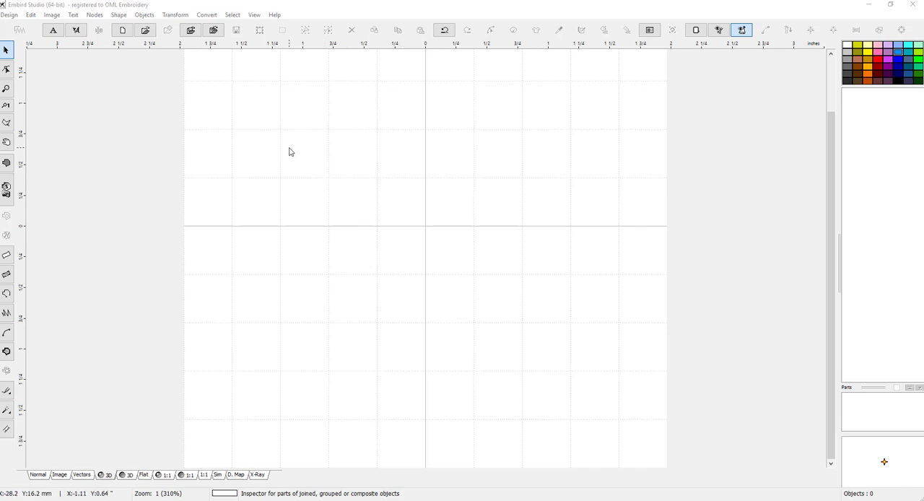
{"action": "mouse_move", "coordinate": [275, 114]}
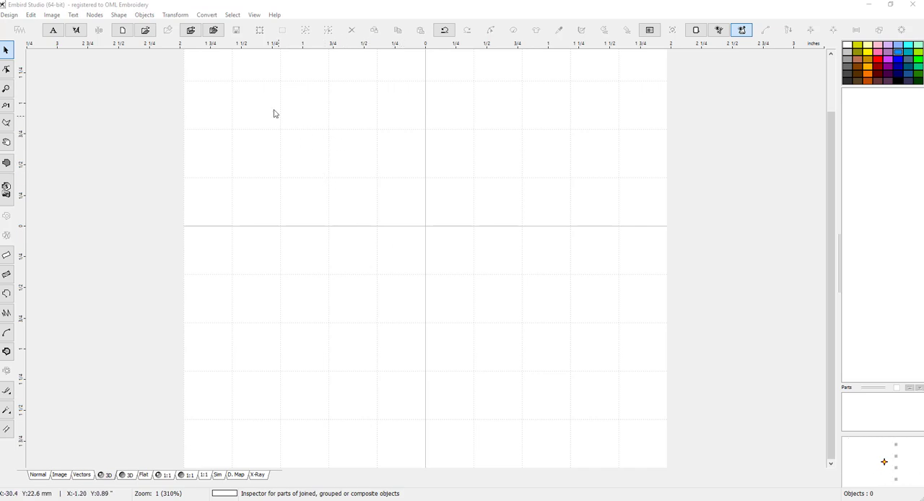
{"action": "mouse_move", "coordinate": [335, 109]}
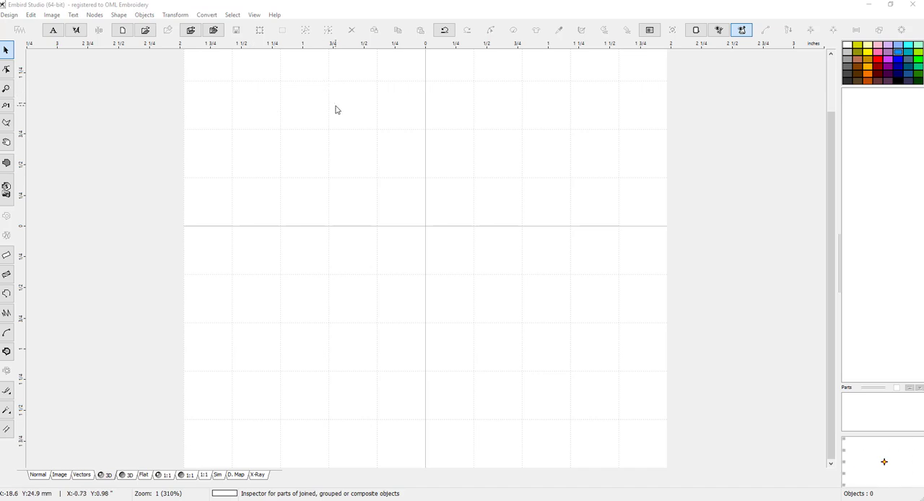
{"action": "mouse_move", "coordinate": [416, 120]}
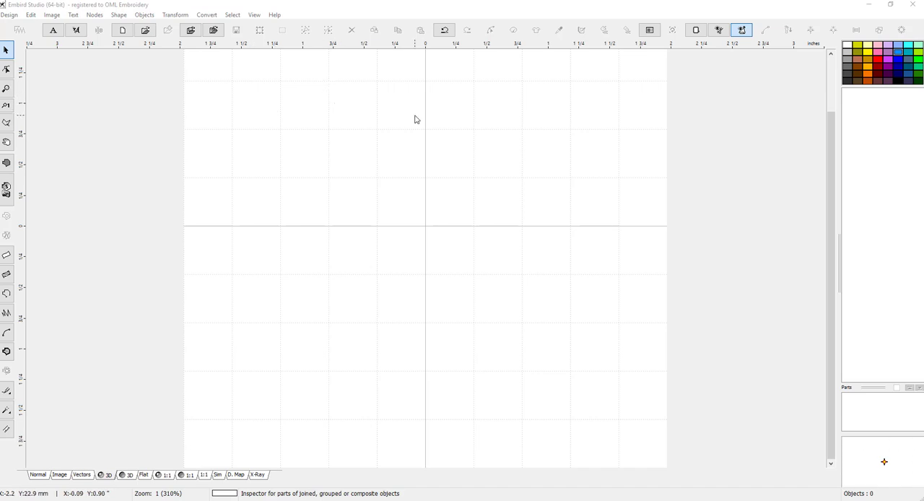
{"action": "mouse_move", "coordinate": [364, 126]}
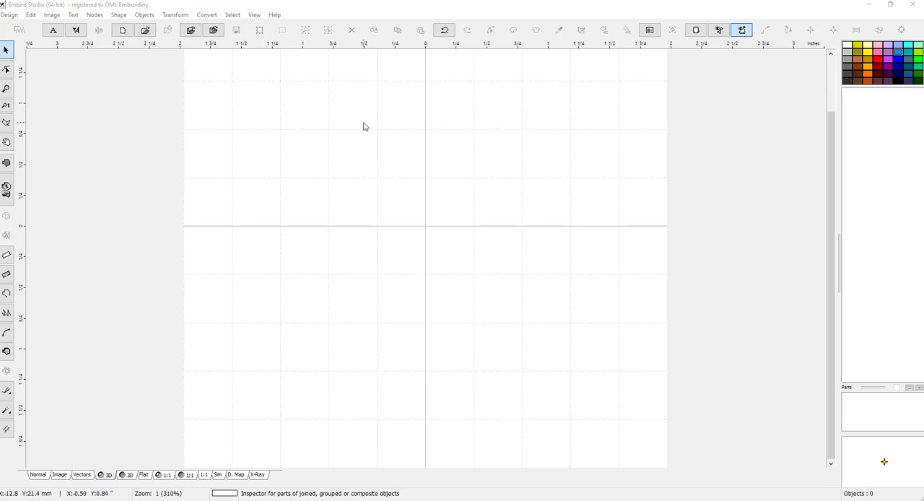
{"action": "mouse_move", "coordinate": [470, 216]}
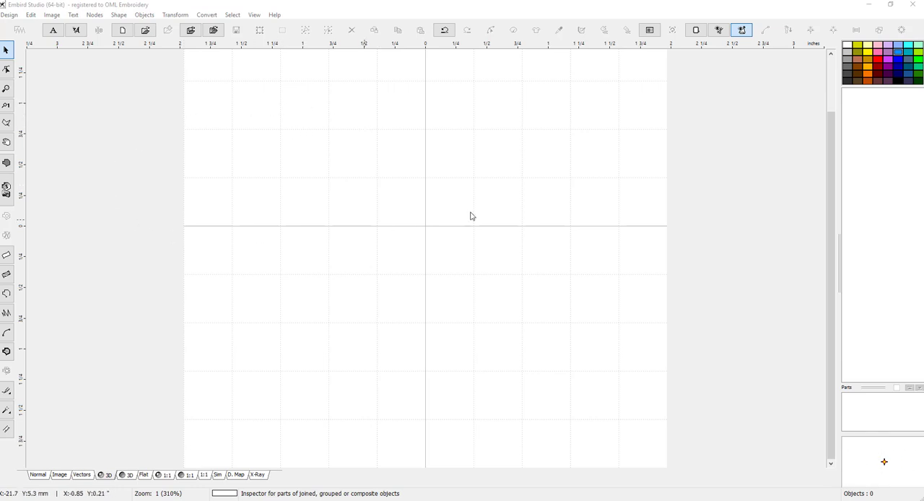
{"action": "mouse_move", "coordinate": [78, 184]}
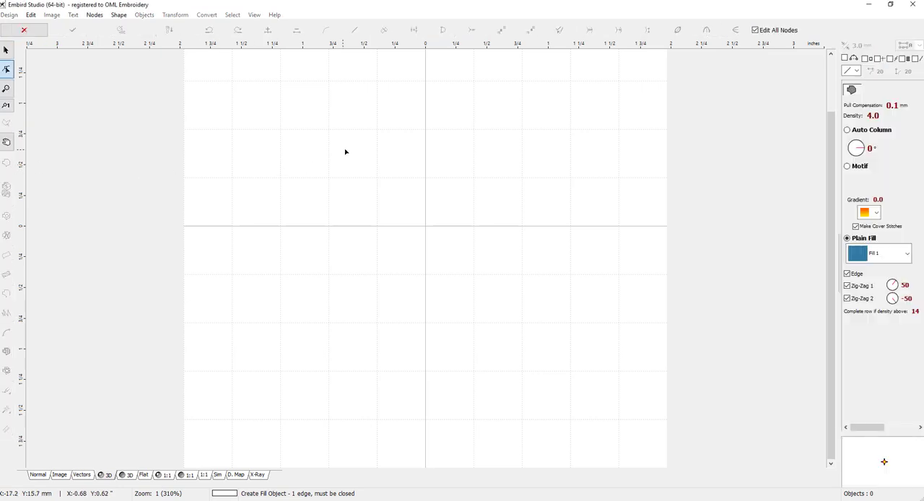
Place corner nodes for a four-sided fill outline on the canvas
{"action": "left_click", "coordinate": [376, 129]}
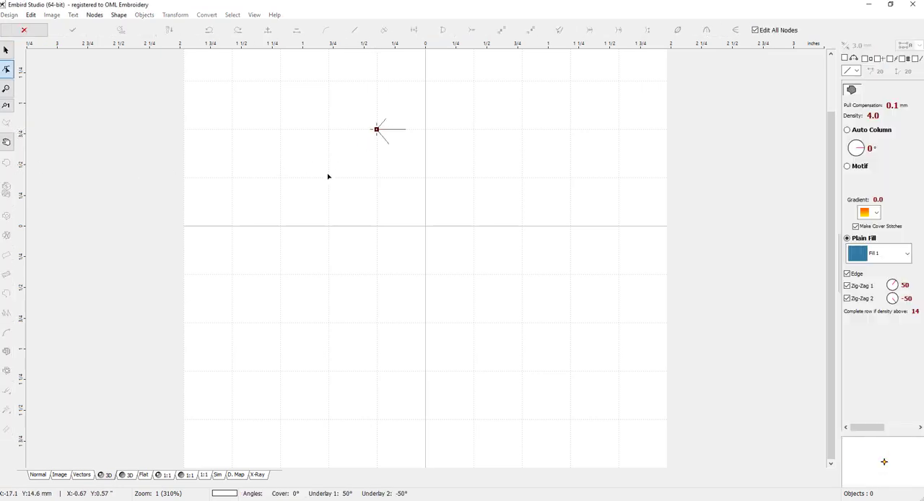
{"action": "mouse_move", "coordinate": [330, 227]}
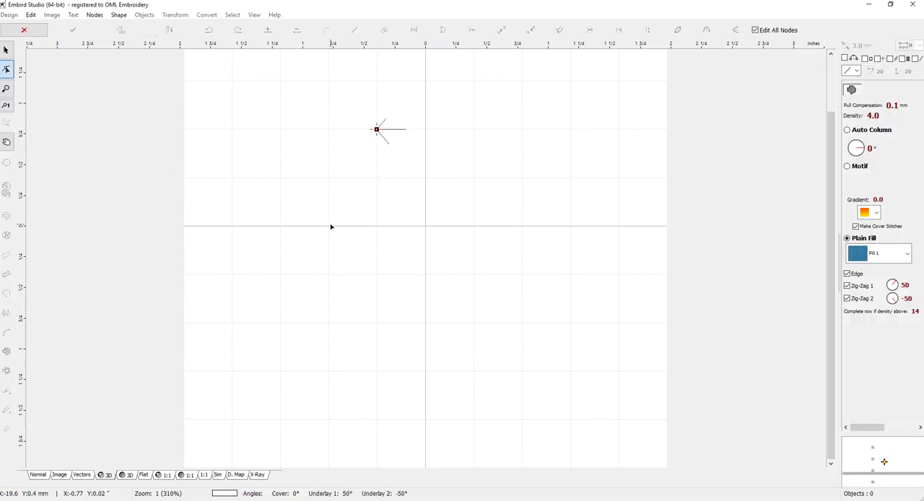
{"action": "left_click", "coordinate": [282, 222]}
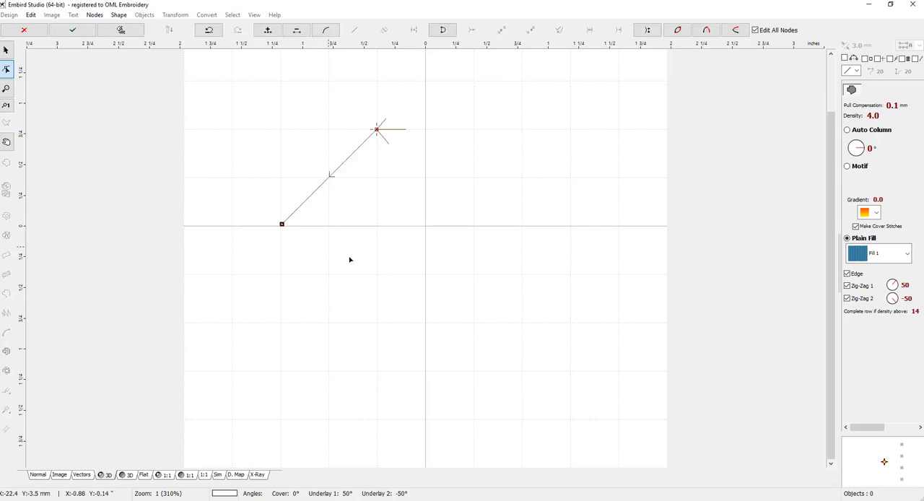
{"action": "left_click", "coordinate": [428, 324]}
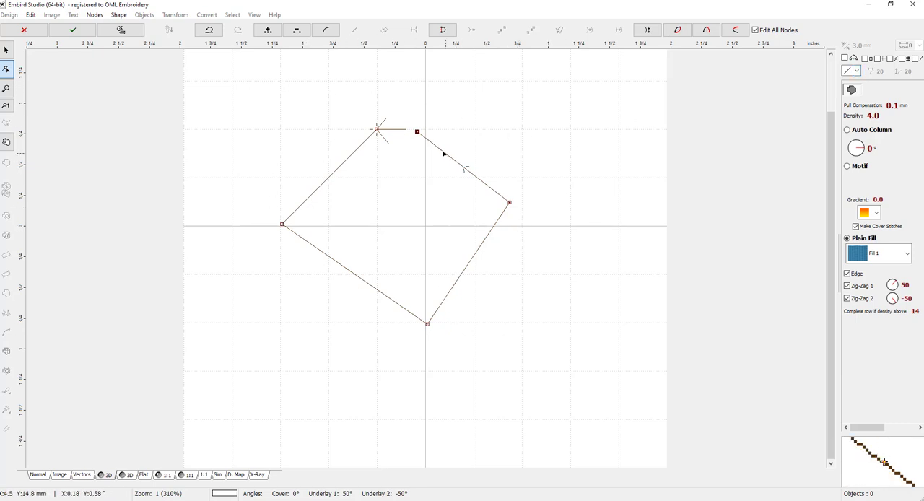
{"action": "mouse_move", "coordinate": [397, 149]}
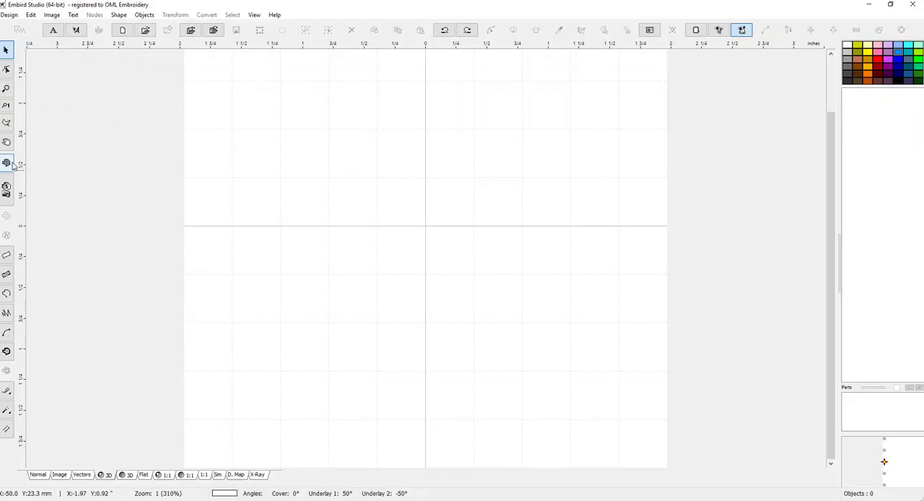
Draw a rounded blob outline with the fill tool and finish it as an object
{"action": "left_click", "coordinate": [7, 163]}
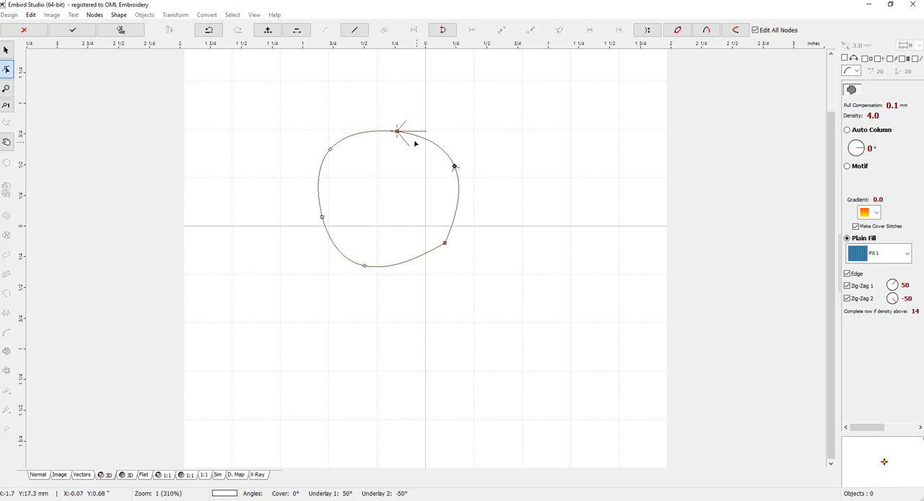
{"action": "right_click", "coordinate": [397, 133]}
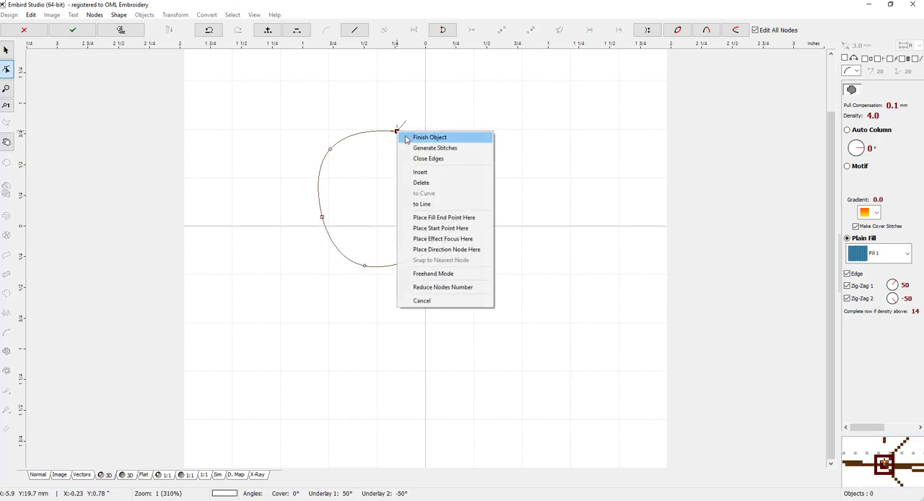
{"action": "left_click", "coordinate": [430, 137]}
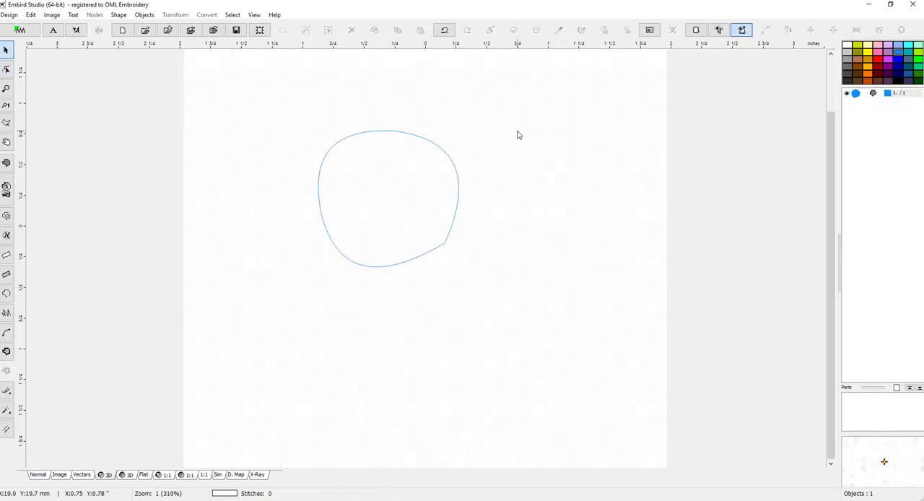
{"action": "mouse_move", "coordinate": [460, 218]}
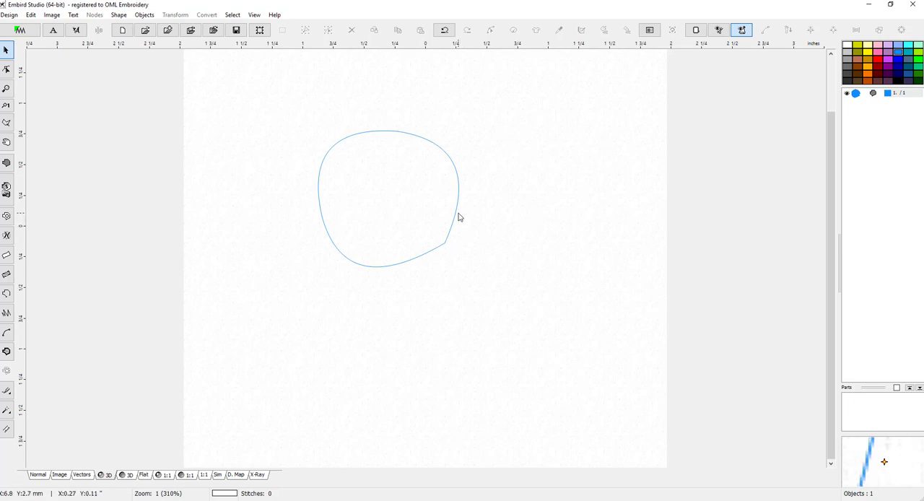
Stitch the blob in blue fill and cut an inner opening to form a donut
{"action": "left_click", "coordinate": [388, 198]}
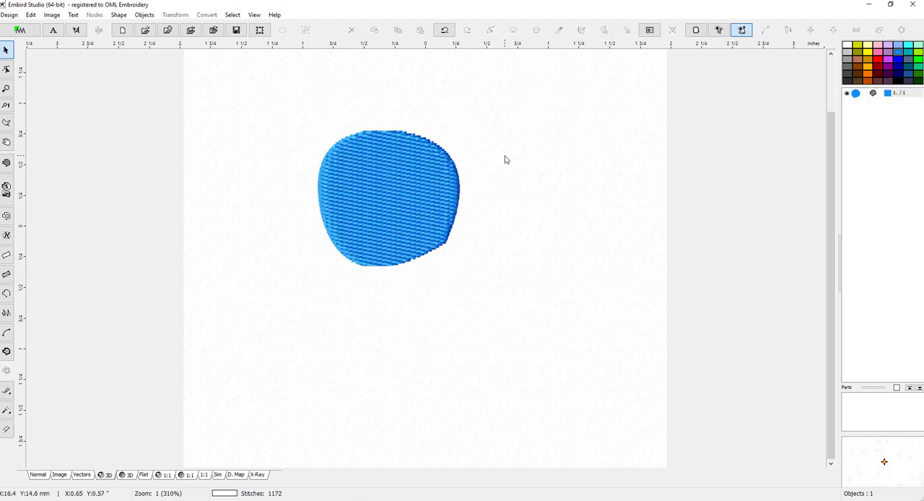
{"action": "left_click", "coordinate": [388, 199]}
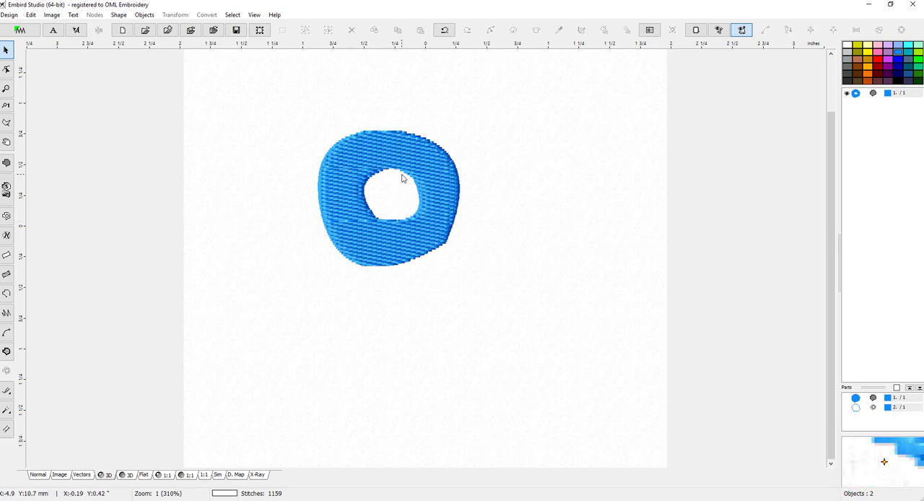
{"action": "mouse_move", "coordinate": [363, 183]}
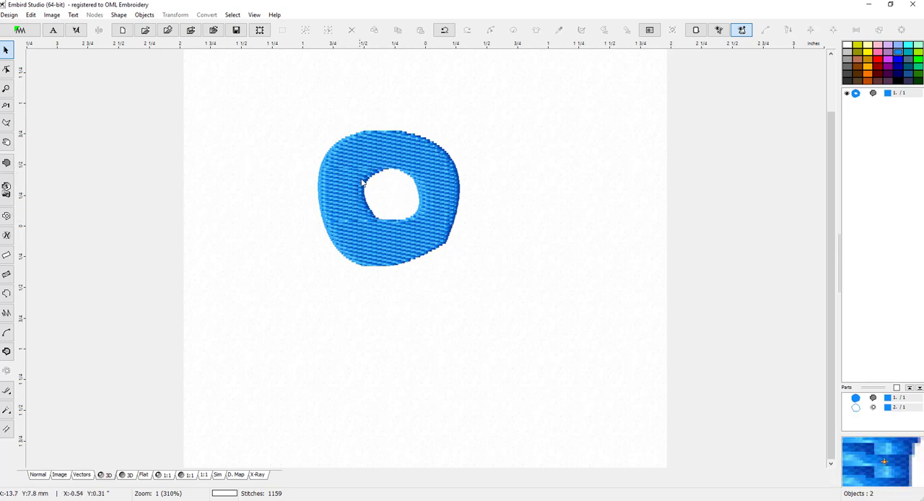
Select the stitched blue donut, about 29 by 28 mm
{"action": "left_click", "coordinate": [361, 181]}
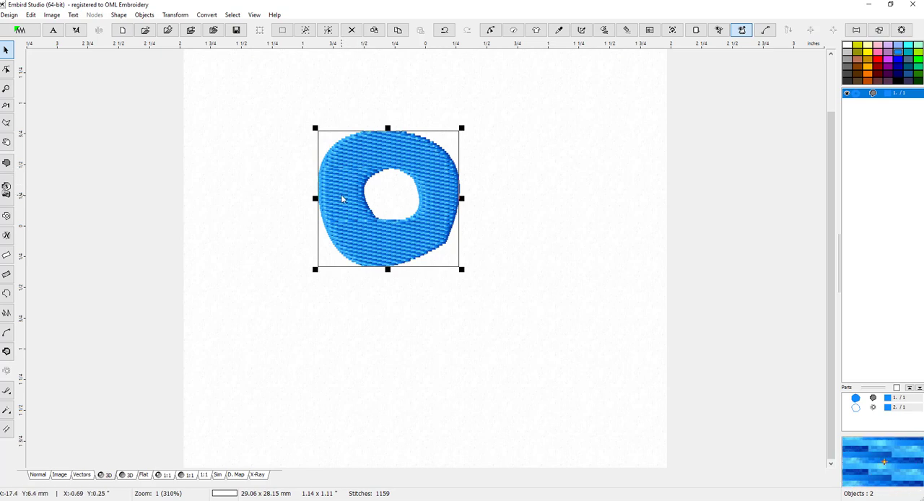
{"action": "mouse_move", "coordinate": [405, 154]}
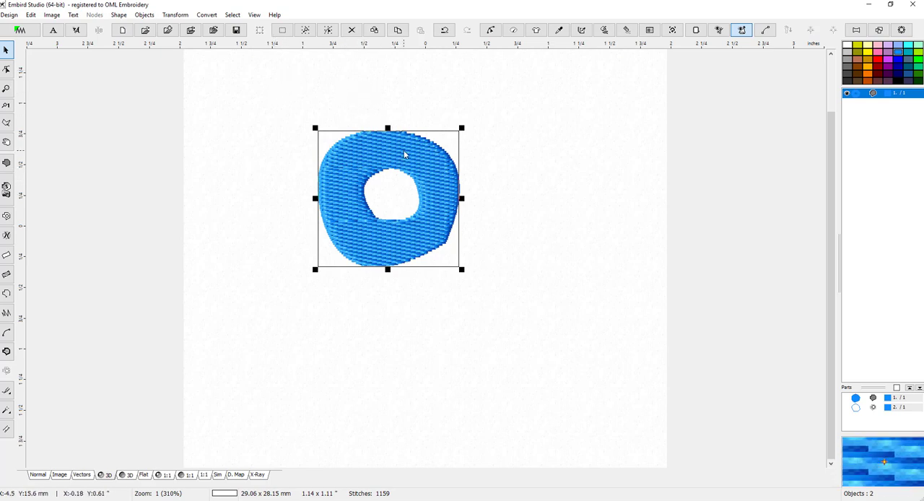
{"action": "left_click", "coordinate": [502, 189]}
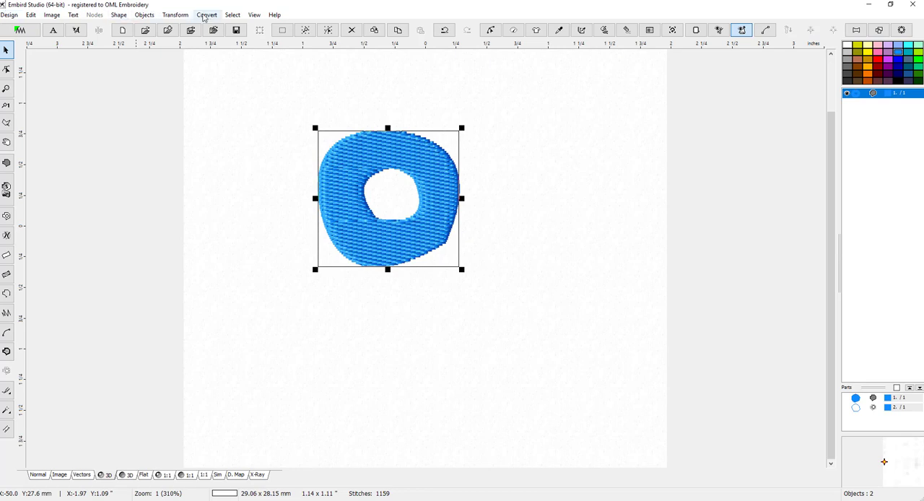
Create red outlines of the donut's outer and inner edges, moving the fill donut aside
{"action": "left_click", "coordinate": [208, 15]}
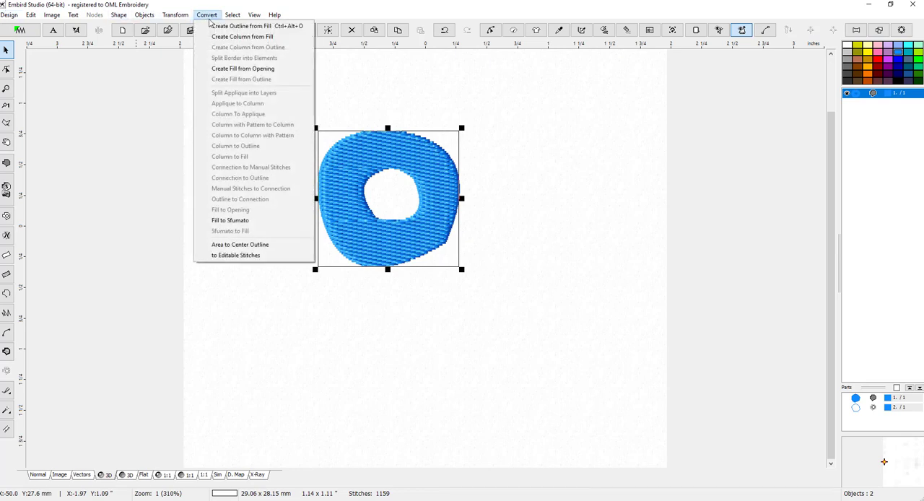
{"action": "mouse_move", "coordinate": [240, 244]}
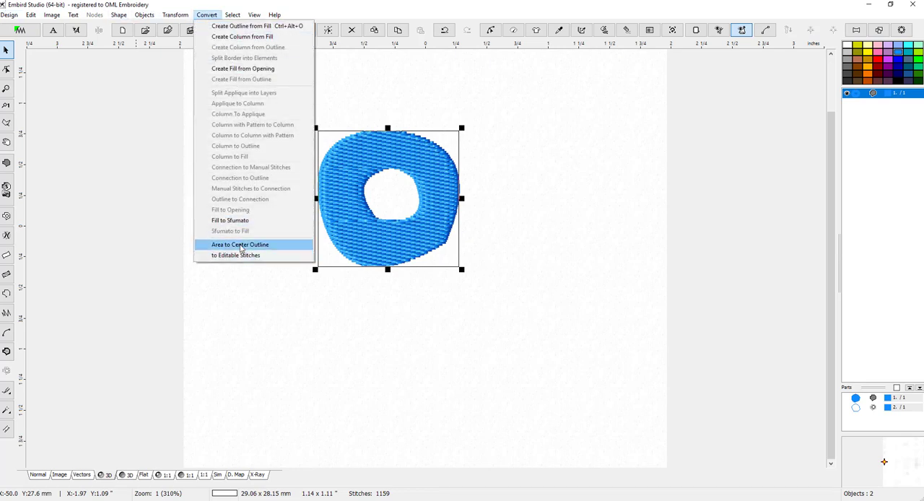
{"action": "mouse_move", "coordinate": [264, 79]}
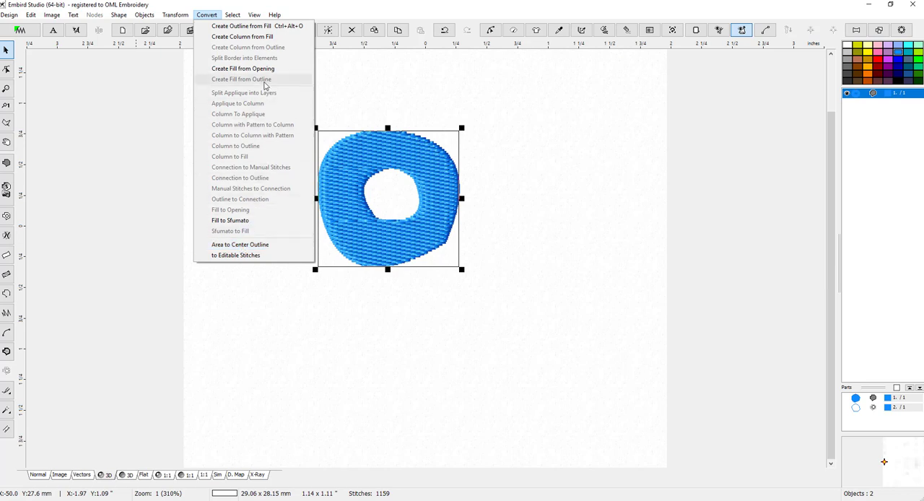
{"action": "mouse_move", "coordinate": [264, 57]}
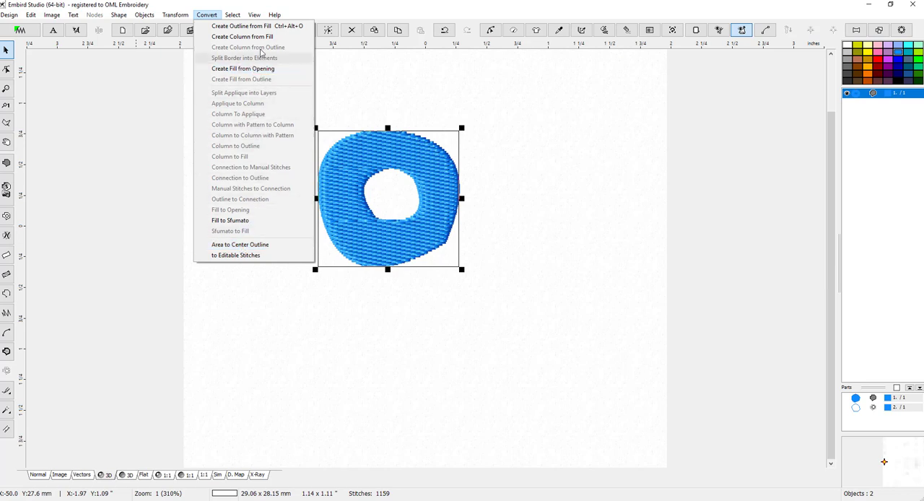
{"action": "mouse_move", "coordinate": [248, 47]}
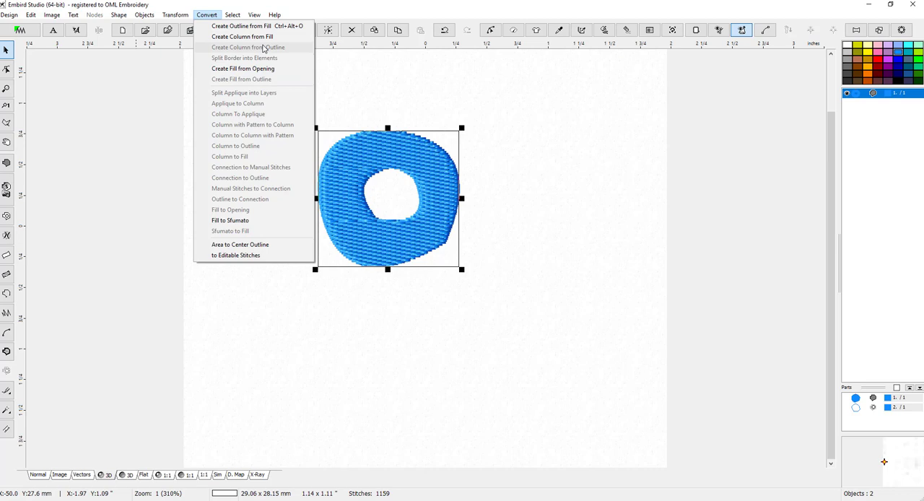
{"action": "mouse_move", "coordinate": [256, 213]}
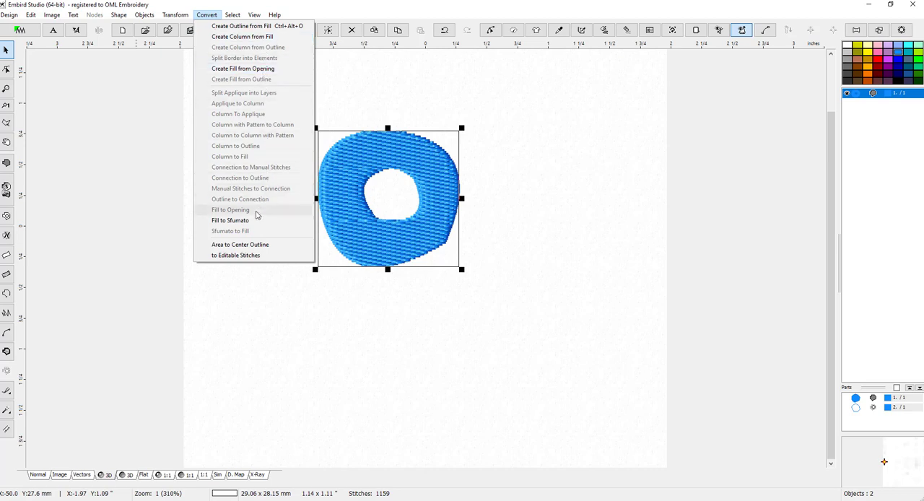
{"action": "mouse_move", "coordinate": [247, 178]}
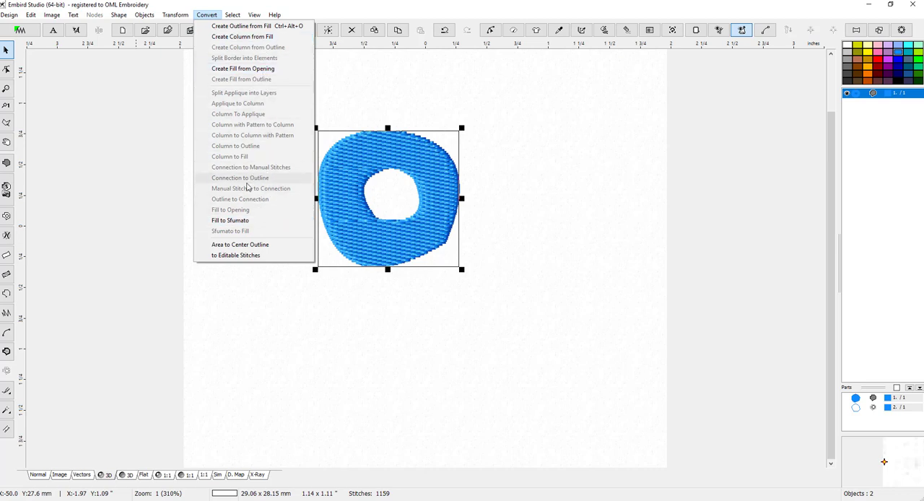
{"action": "mouse_move", "coordinate": [249, 199]}
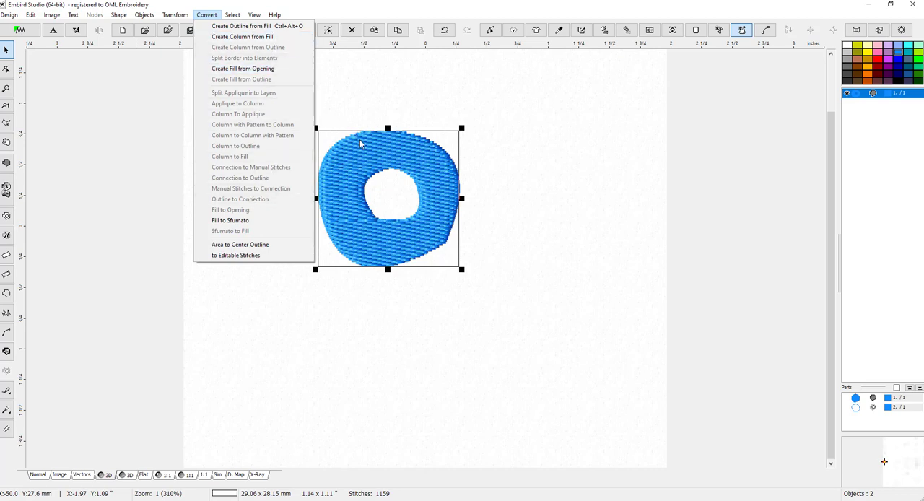
{"action": "mouse_move", "coordinate": [256, 26]}
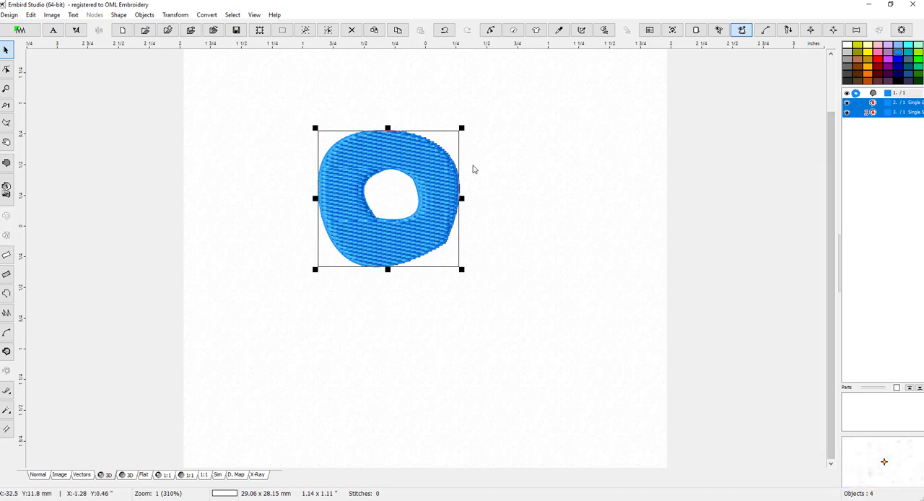
{"action": "mouse_move", "coordinate": [798, 153]}
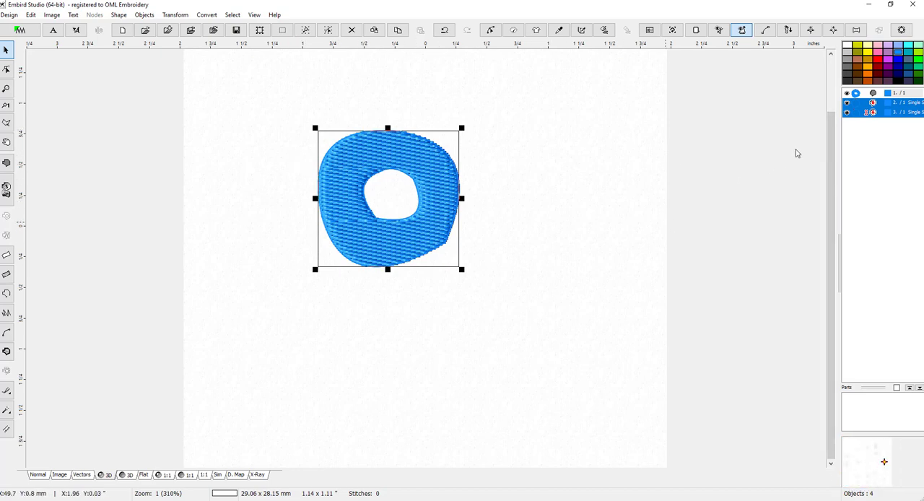
{"action": "left_click", "coordinate": [604, 191]}
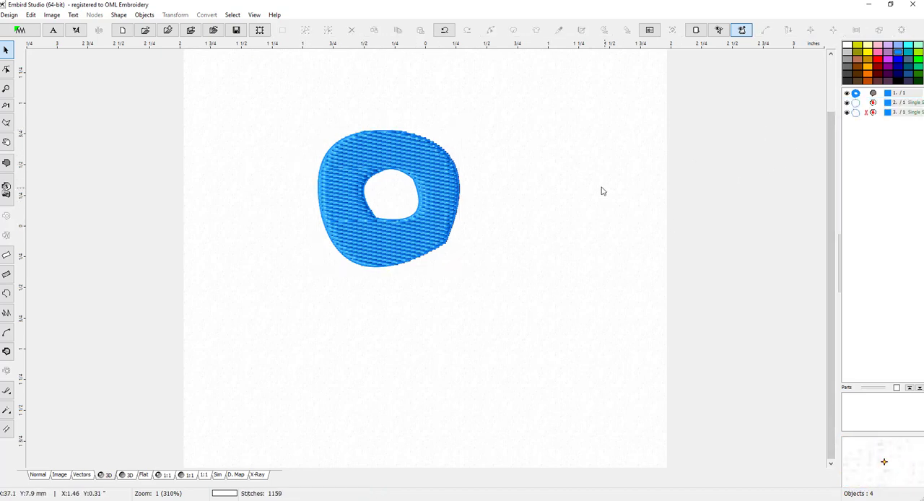
{"action": "left_click_drag", "start_coordinate": [388, 199], "coordinate": [552, 249]}
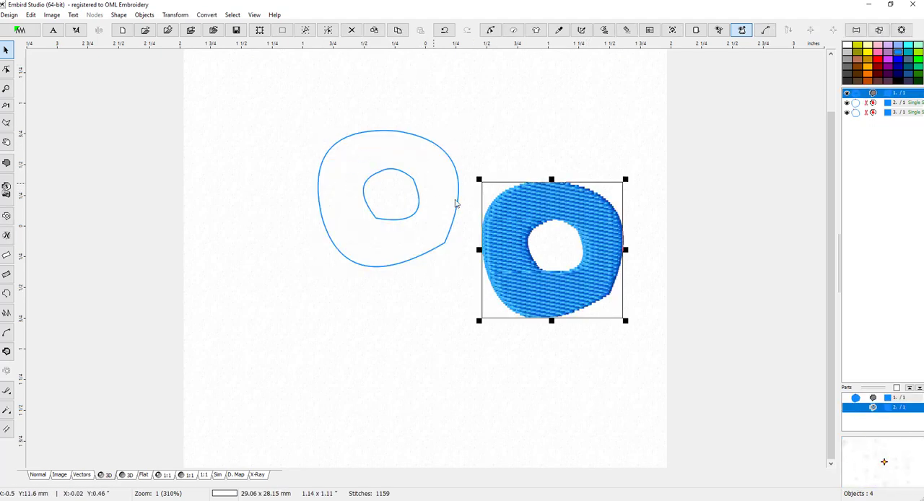
{"action": "mouse_move", "coordinate": [383, 267]}
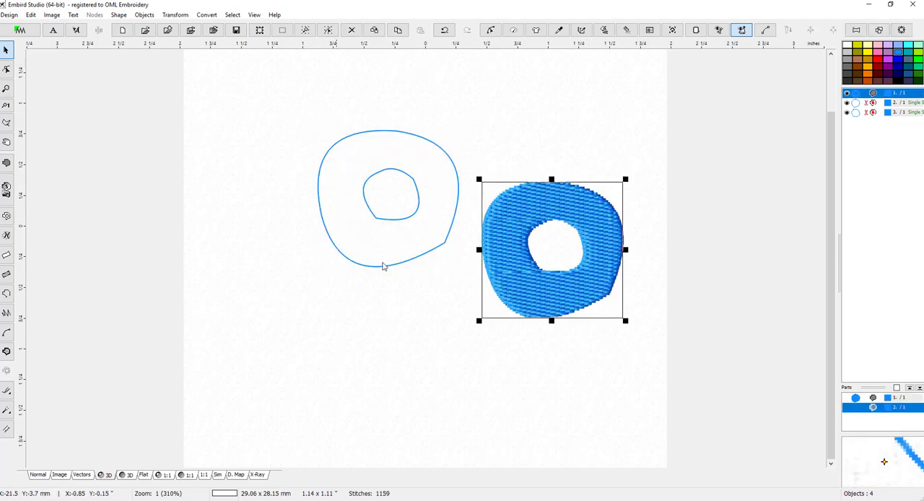
{"action": "mouse_move", "coordinate": [540, 225]}
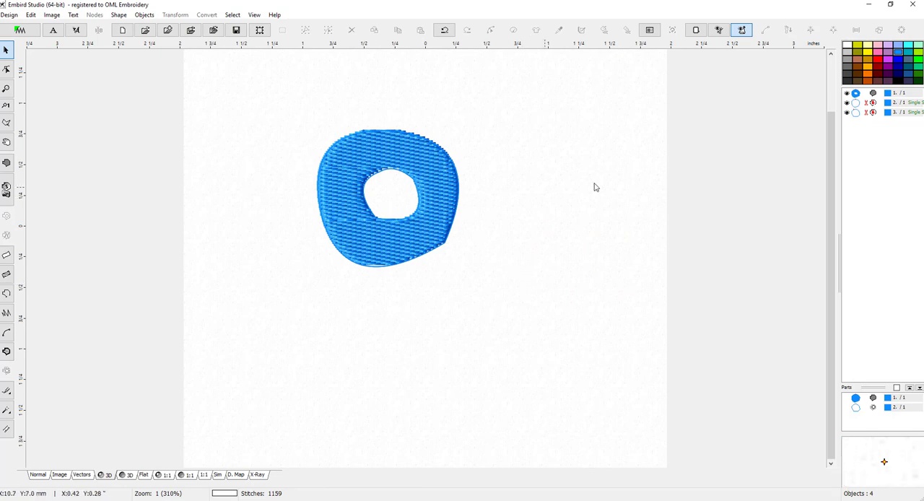
{"action": "left_click", "coordinate": [899, 103]}
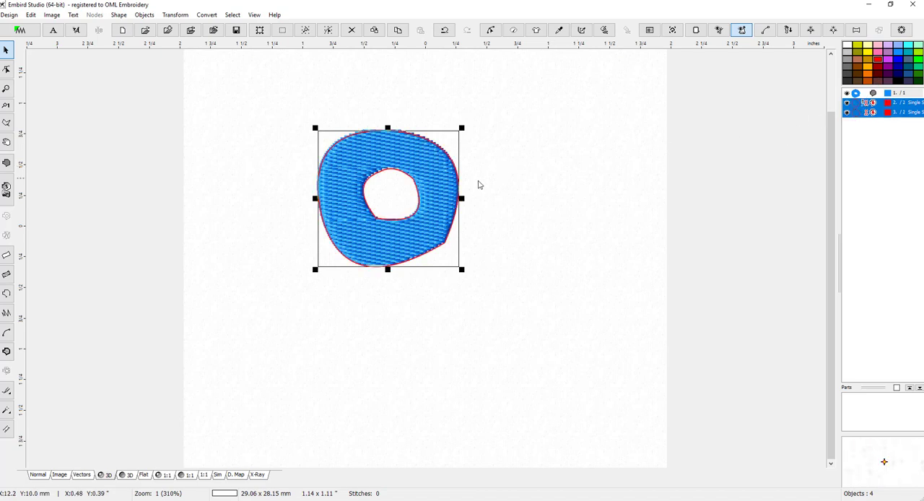
{"action": "mouse_move", "coordinate": [455, 144]}
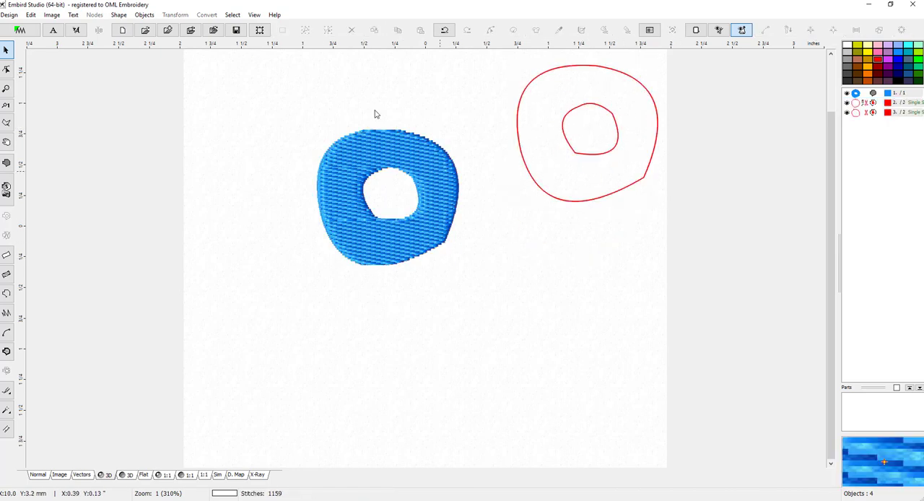
Convert the filled donut into a column-stitch copy and drag the fill donut below it
{"action": "left_click", "coordinate": [386, 199]}
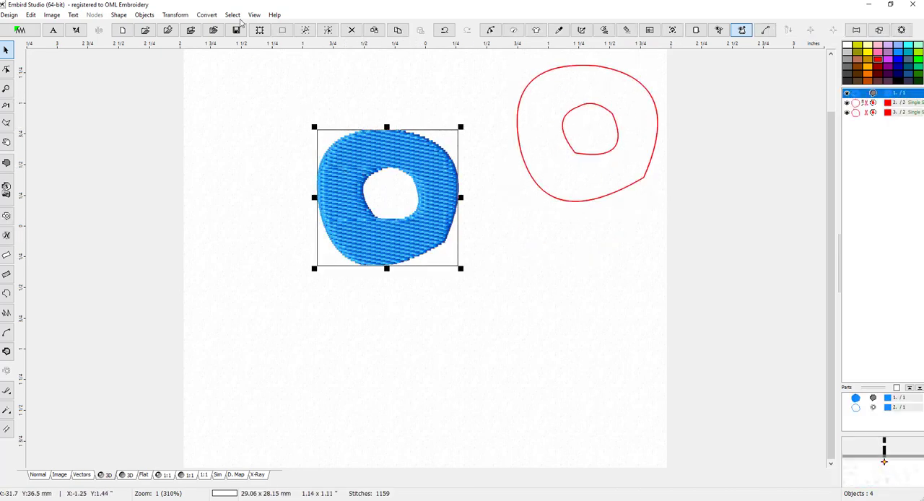
{"action": "left_click", "coordinate": [207, 14]}
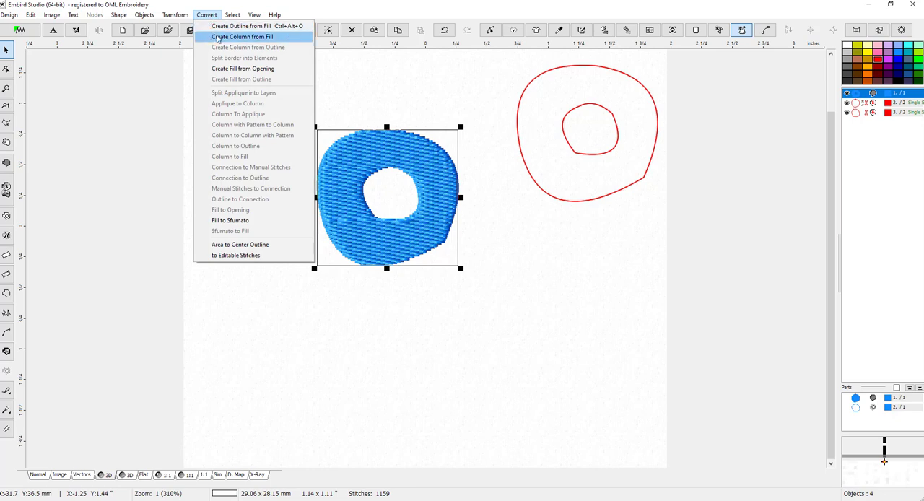
{"action": "mouse_move", "coordinate": [241, 42]}
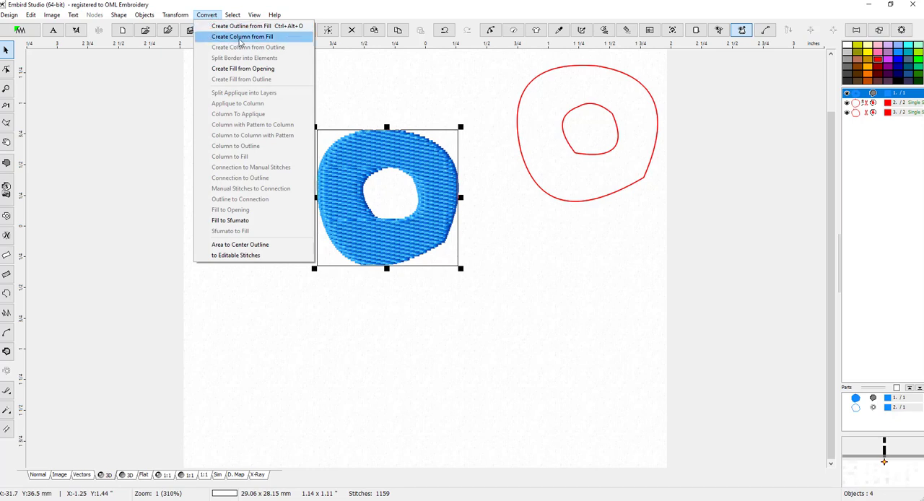
{"action": "left_click", "coordinate": [242, 36]}
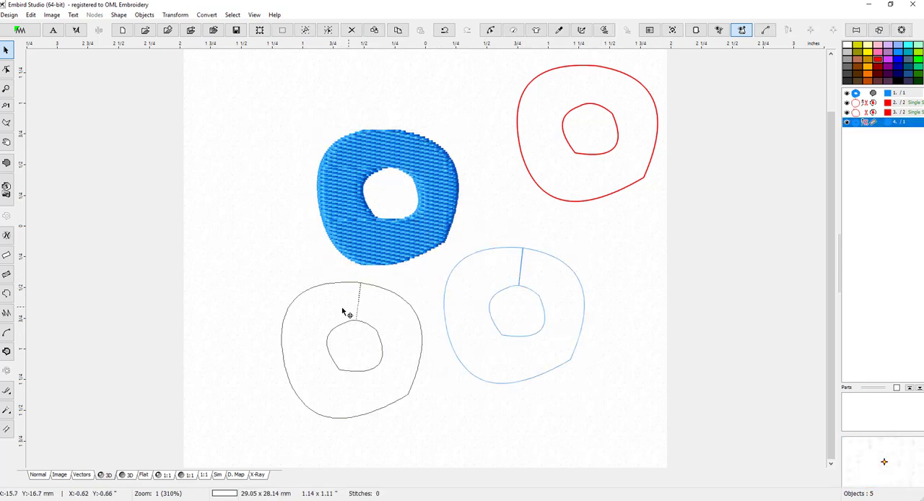
{"action": "left_click", "coordinate": [386, 197]}
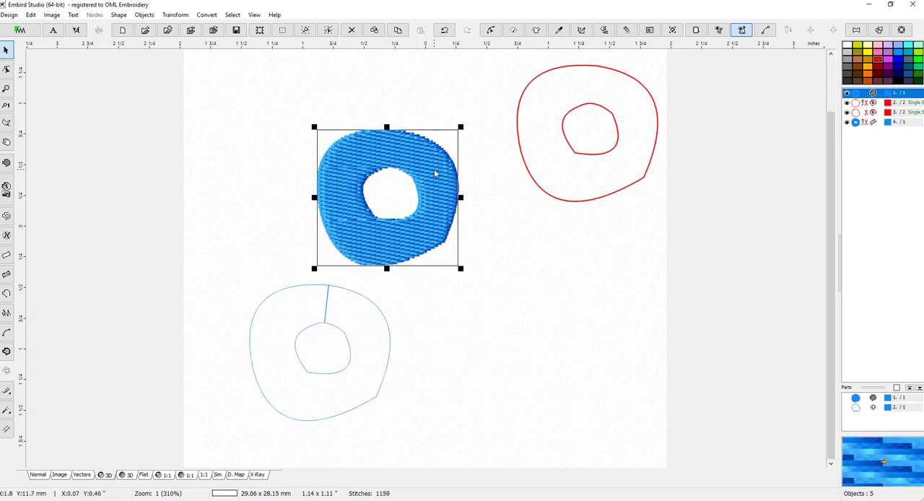
{"action": "left_click_drag", "start_coordinate": [386, 197], "coordinate": [543, 321]}
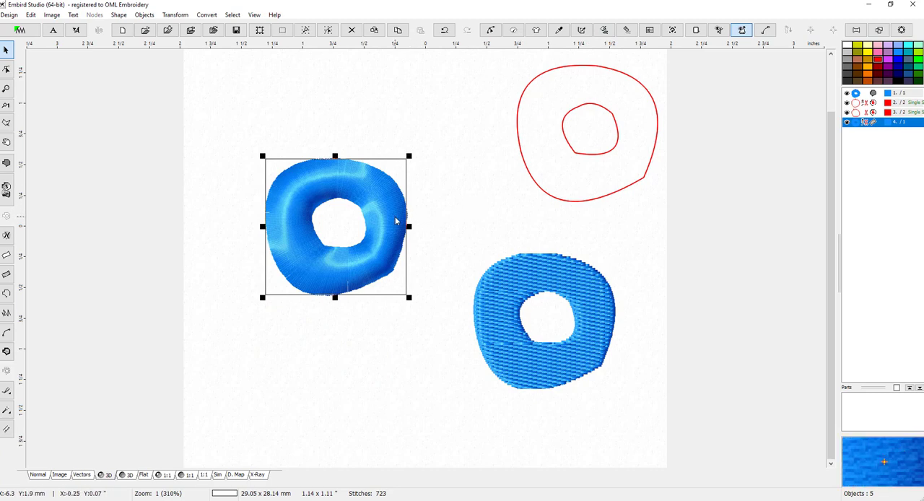
{"action": "mouse_move", "coordinate": [296, 238]}
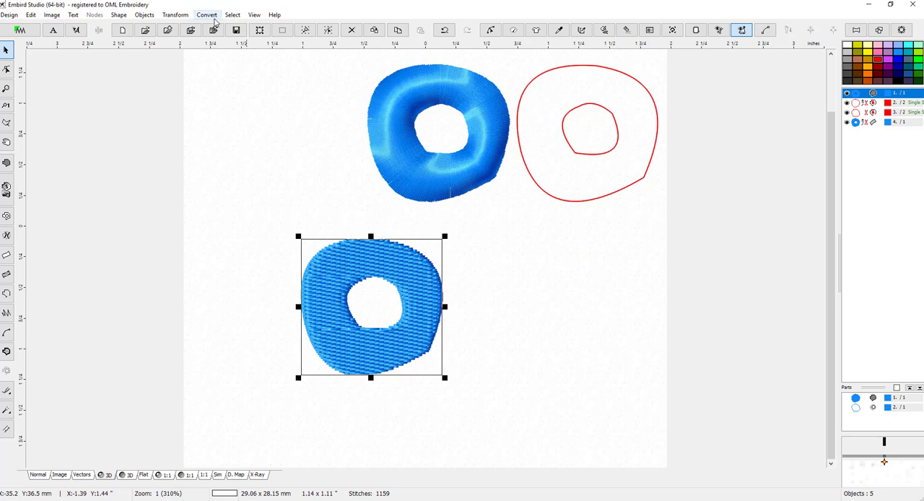
Create a dark blue fill from the donut's opening and drag it between the donuts
{"action": "left_click", "coordinate": [206, 14]}
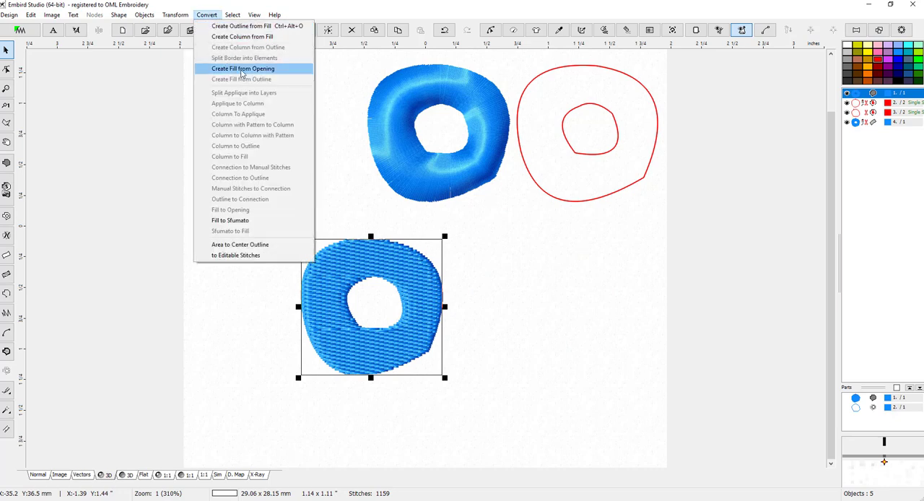
{"action": "mouse_move", "coordinate": [350, 309]}
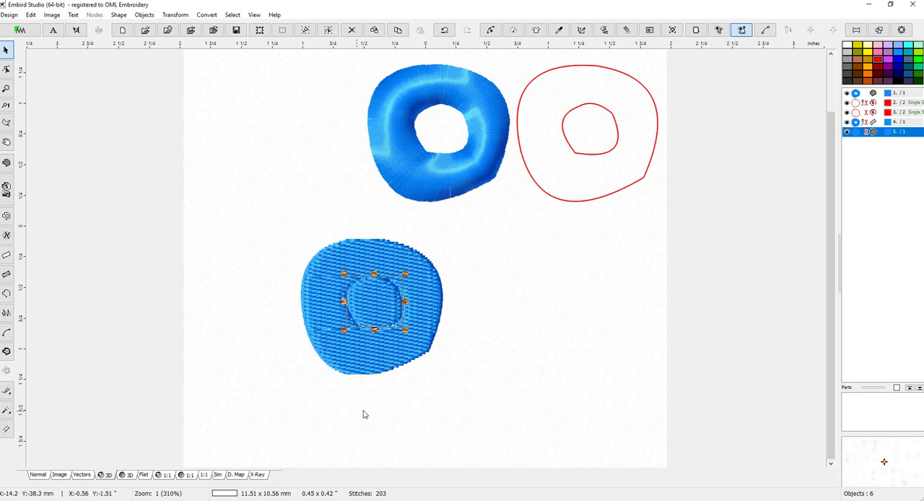
{"action": "mouse_move", "coordinate": [486, 259]}
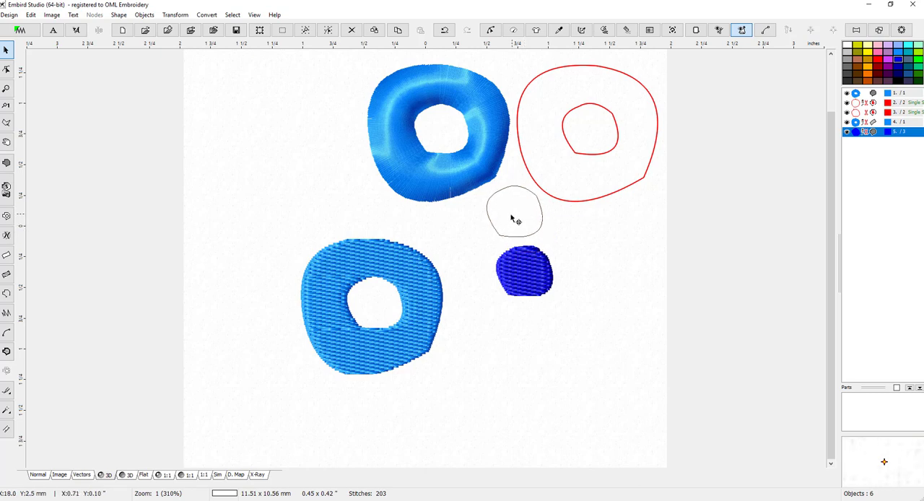
{"action": "left_click_drag", "start_coordinate": [524, 271], "coordinate": [513, 209]}
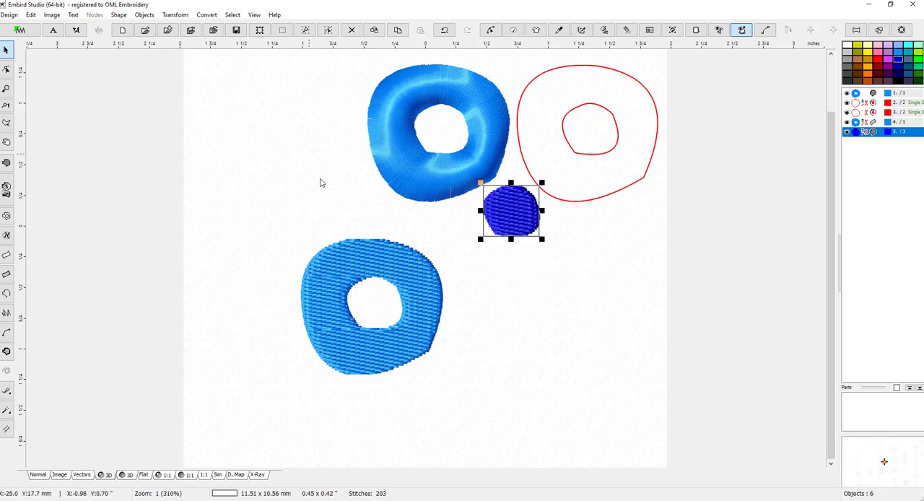
{"action": "left_click", "coordinate": [372, 307]}
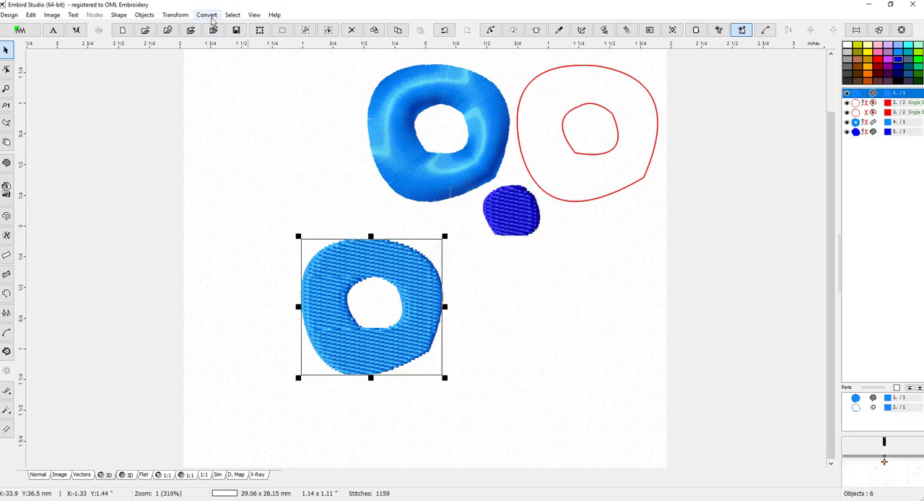
{"action": "left_click", "coordinate": [207, 15]}
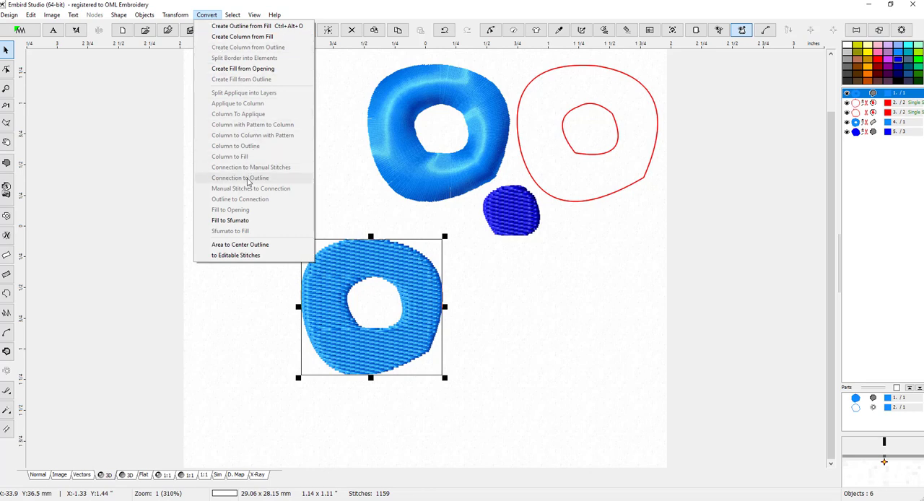
{"action": "mouse_move", "coordinate": [250, 209]}
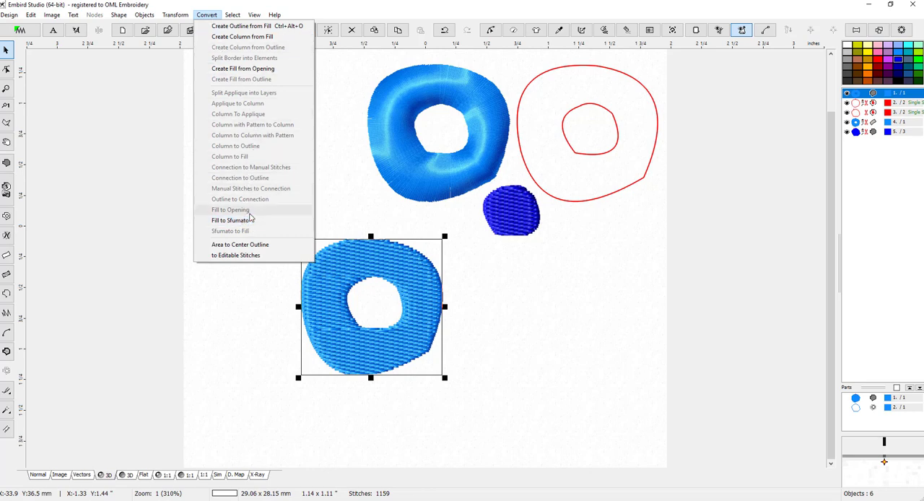
{"action": "mouse_move", "coordinate": [230, 220]}
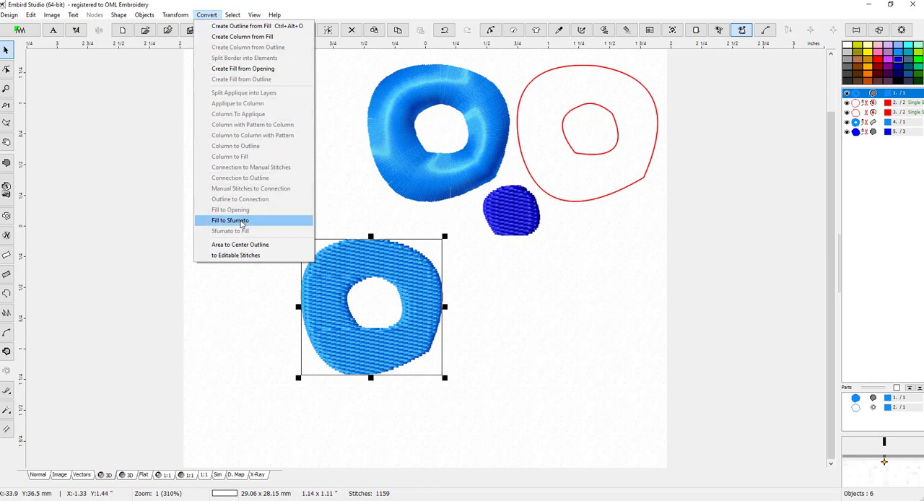
{"action": "left_click", "coordinate": [231, 220]}
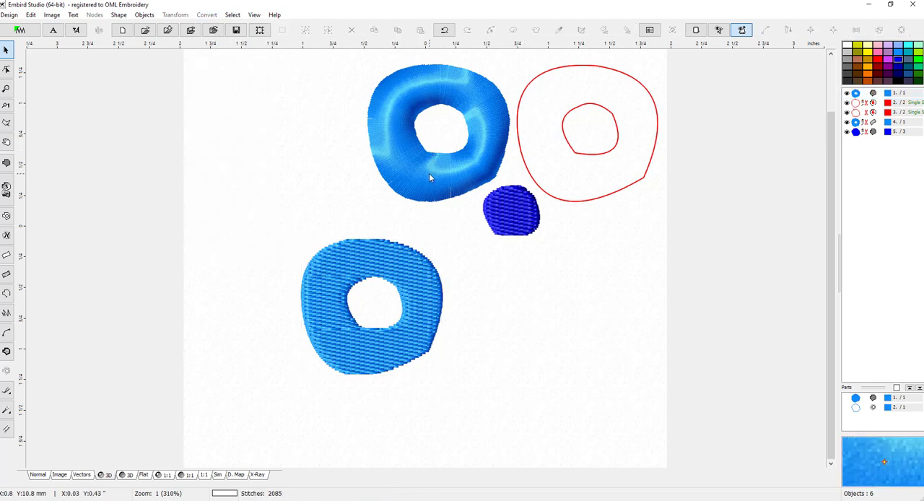
Convert the top column donut to applique (811 stitches) and return it to the top
{"action": "left_click", "coordinate": [207, 15]}
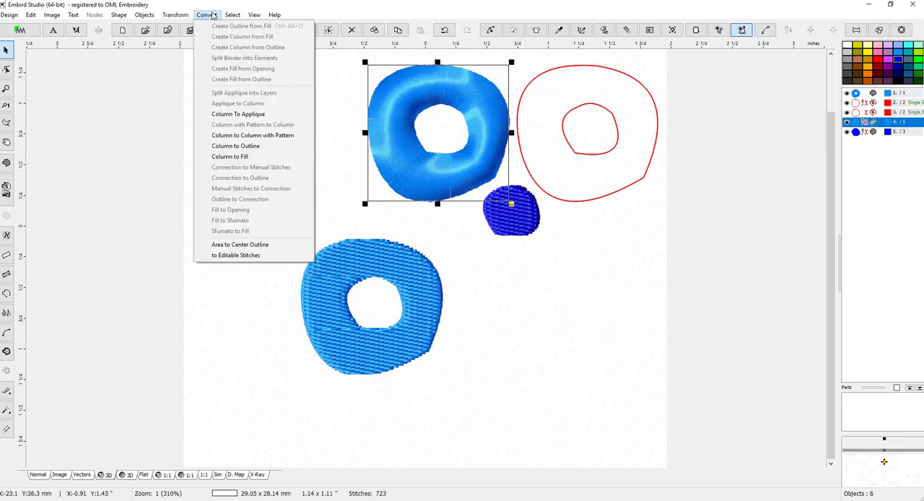
{"action": "mouse_move", "coordinate": [239, 114]}
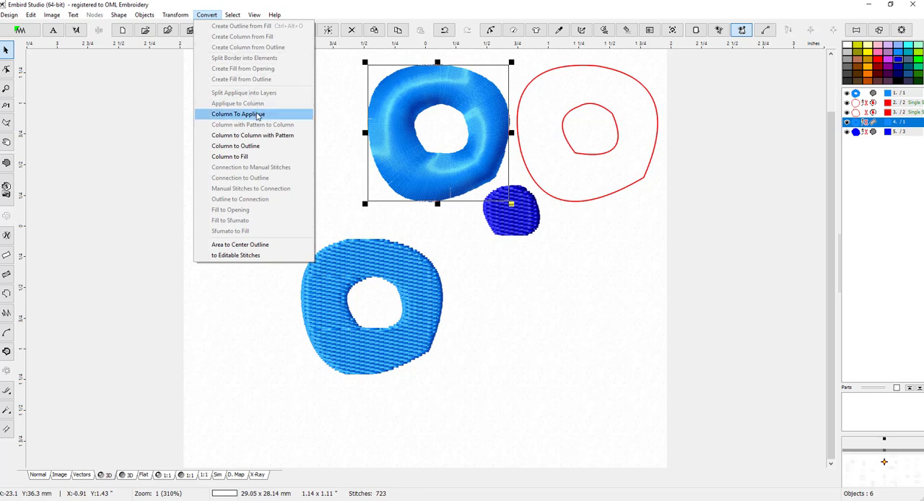
{"action": "mouse_move", "coordinate": [450, 204]}
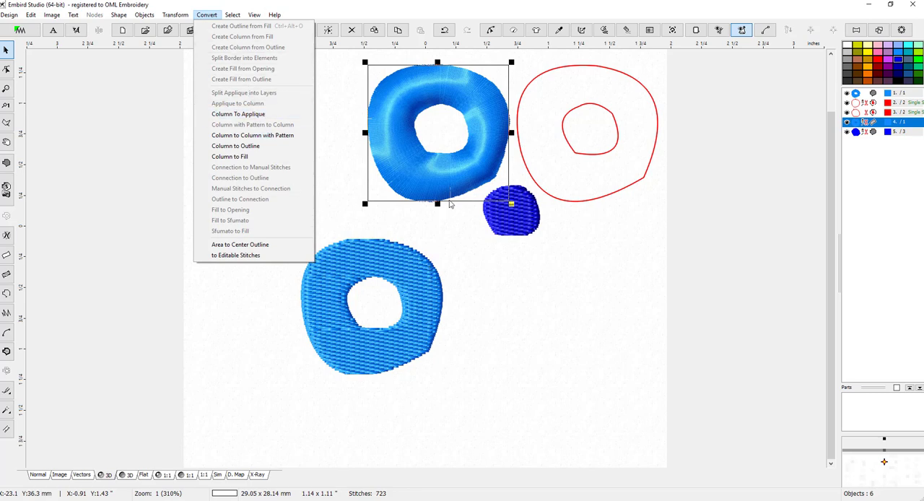
{"action": "mouse_move", "coordinate": [349, 135]}
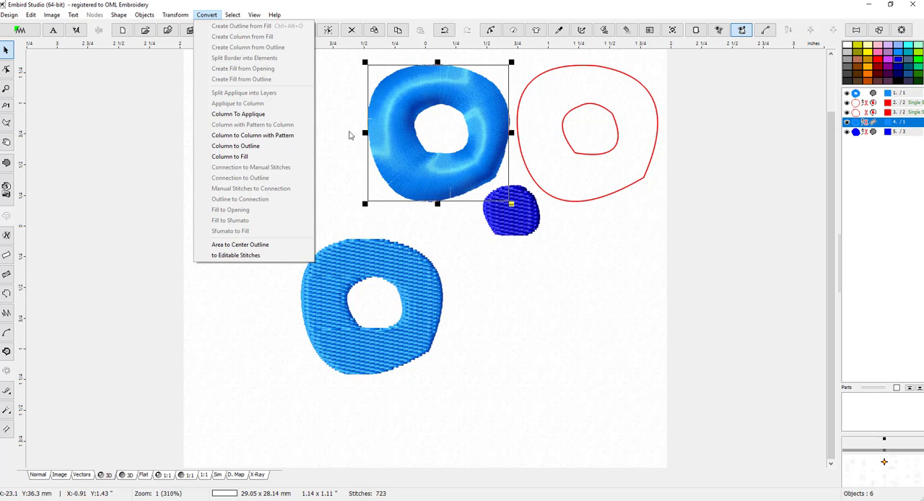
{"action": "mouse_move", "coordinate": [402, 121]}
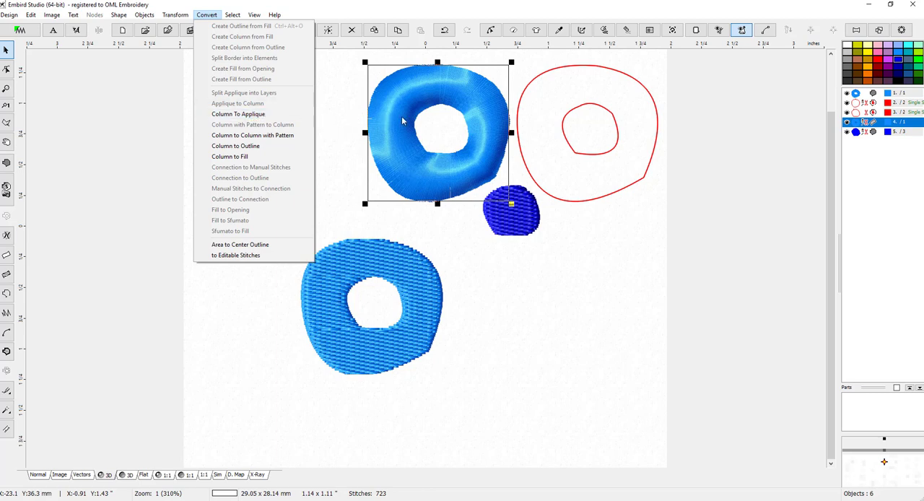
{"action": "mouse_move", "coordinate": [238, 115]}
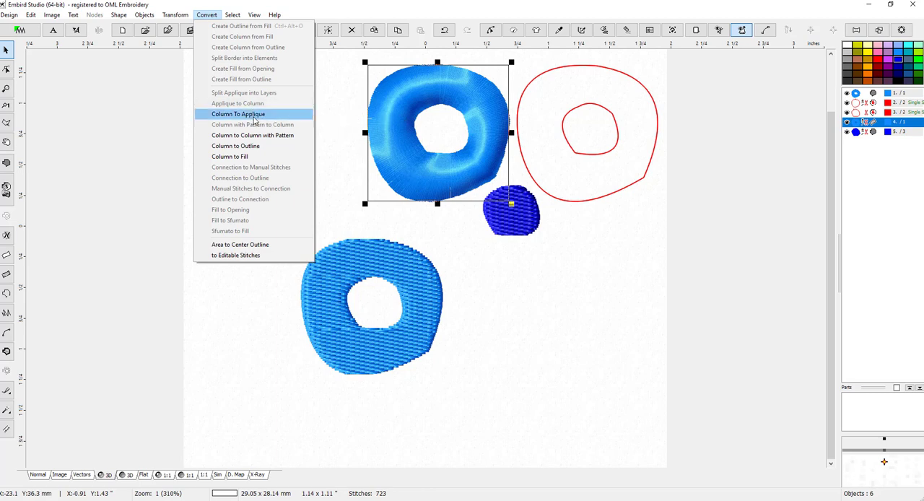
{"action": "left_click", "coordinate": [238, 114]}
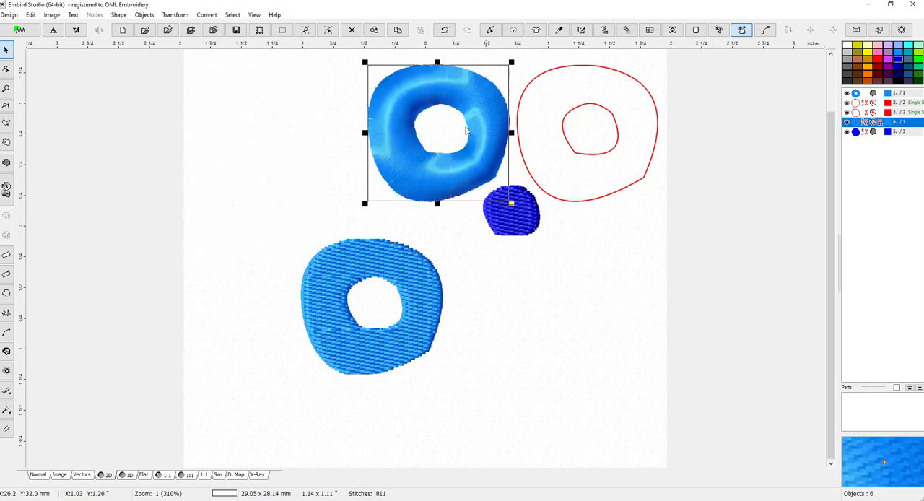
{"action": "mouse_move", "coordinate": [386, 91]}
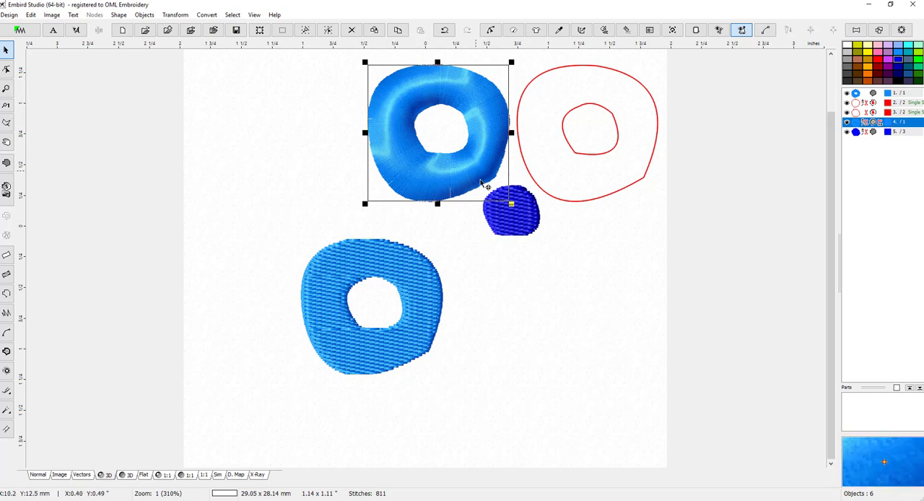
{"action": "left_click_drag", "start_coordinate": [436, 133], "coordinate": [546, 368]}
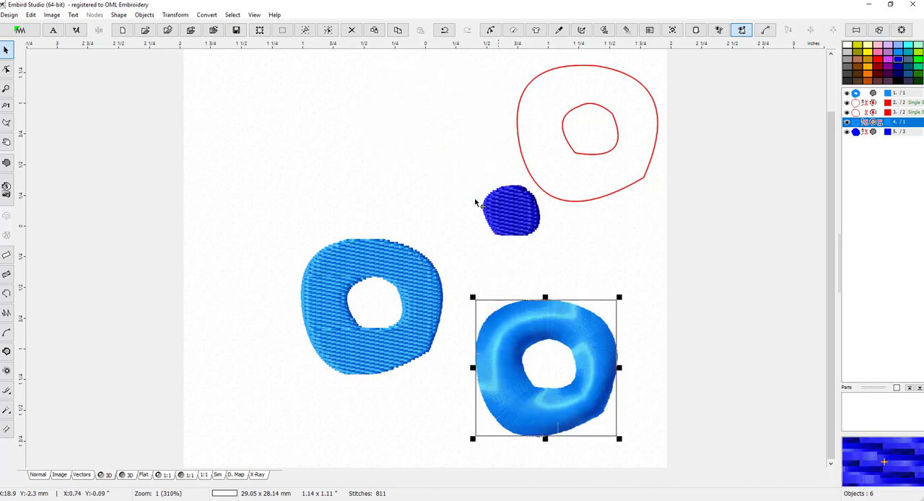
{"action": "left_click_drag", "start_coordinate": [546, 368], "coordinate": [382, 134]}
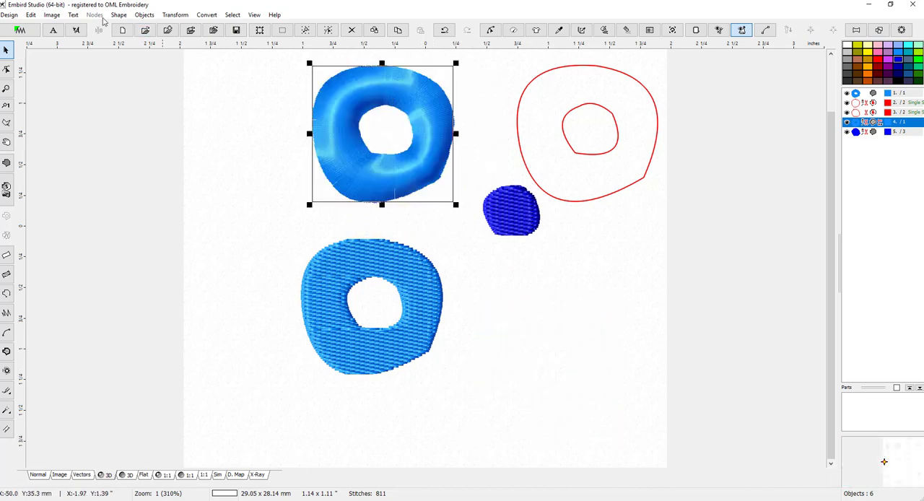
Undo the applique donut's last move with Edit > Undo
{"action": "left_click", "coordinate": [31, 14]}
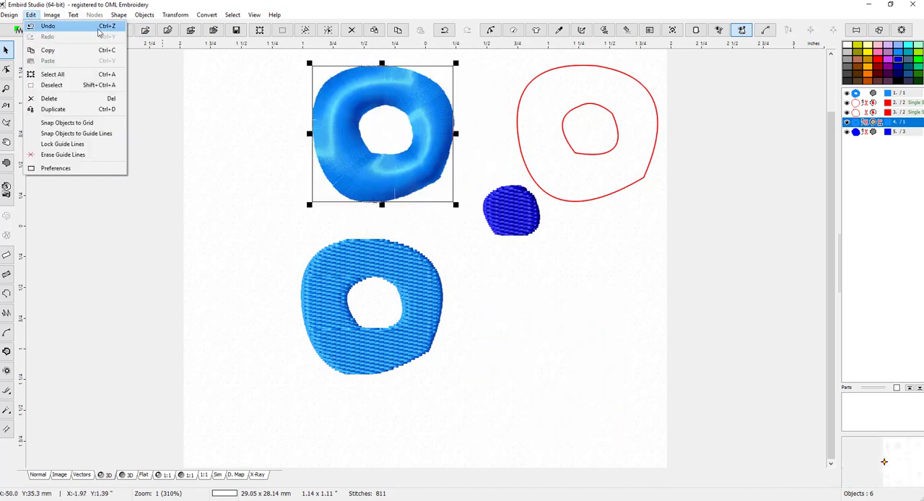
{"action": "left_click", "coordinate": [47, 25]}
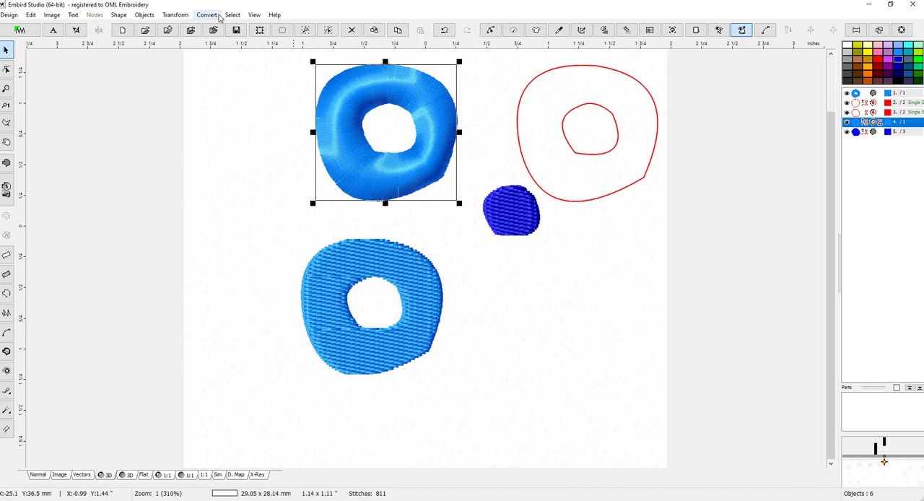
Open the Convert menu to review conversions for the applique donut
{"action": "left_click", "coordinate": [208, 14]}
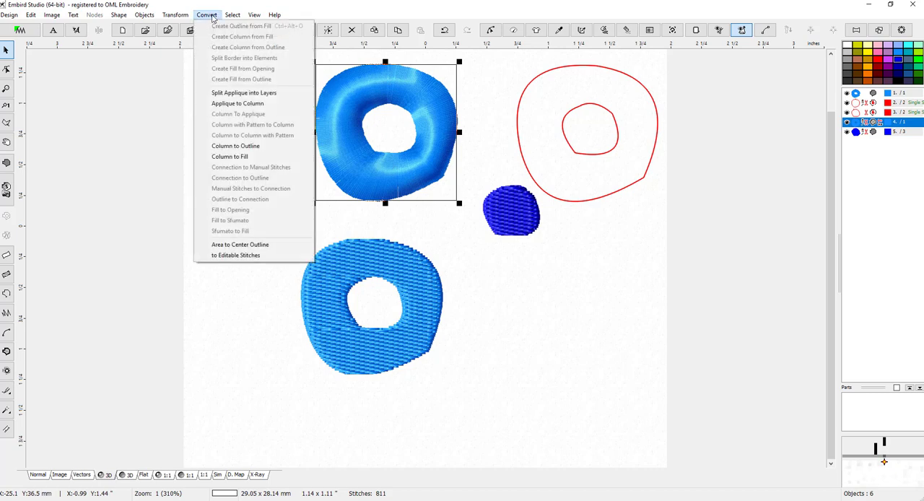
{"action": "mouse_move", "coordinate": [265, 92]}
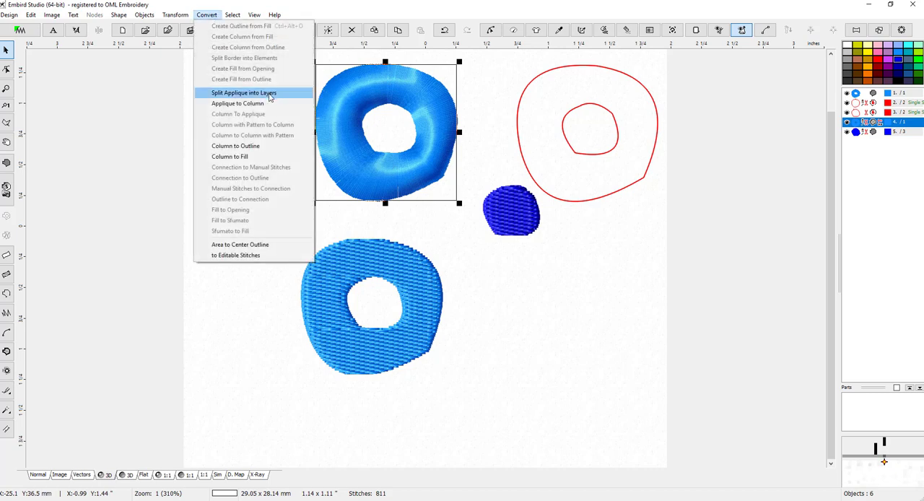
{"action": "mouse_move", "coordinate": [238, 104]}
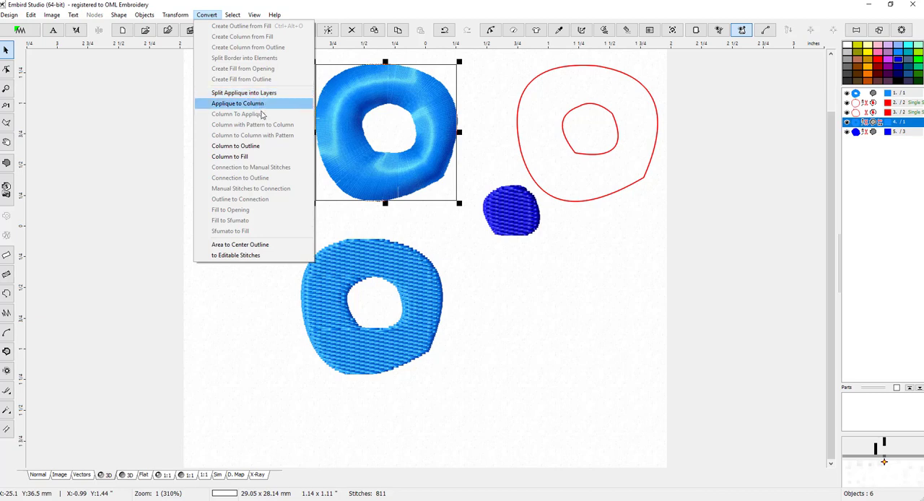
{"action": "mouse_move", "coordinate": [262, 146]}
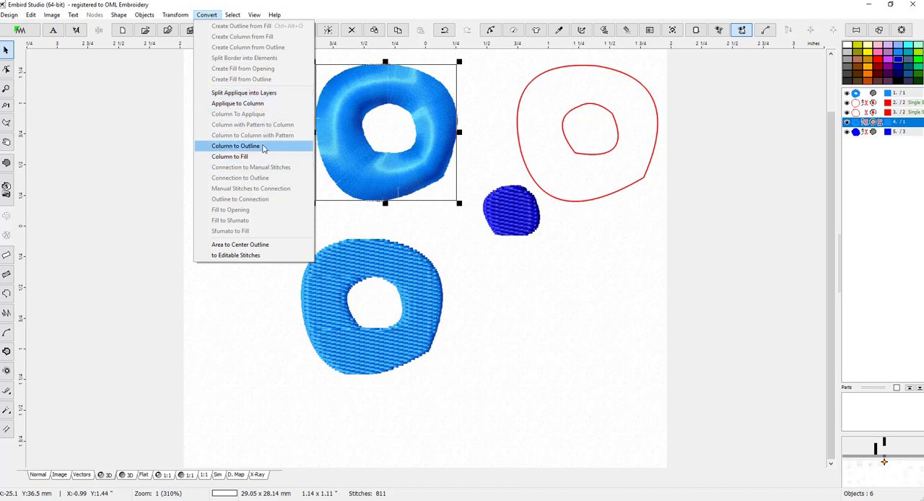
{"action": "mouse_move", "coordinate": [229, 156]}
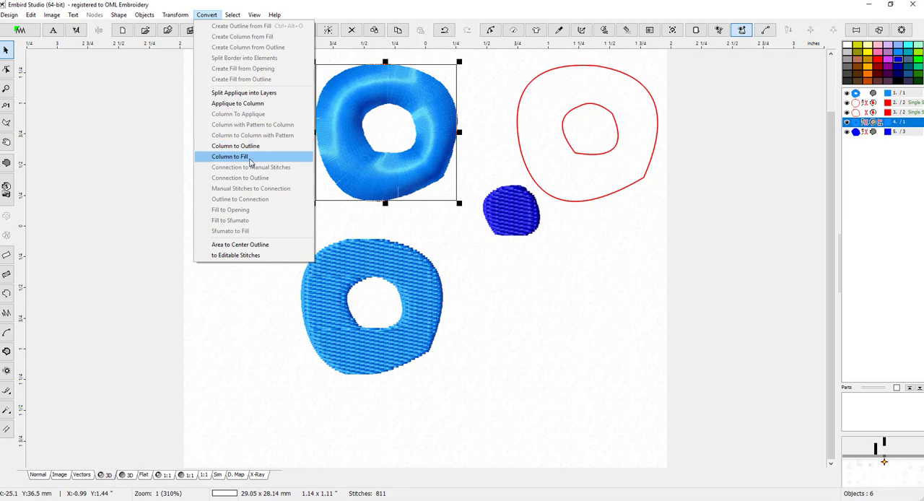
Convert the top applique donut to a flat fill with Column to Fill
{"action": "left_click", "coordinate": [235, 145]}
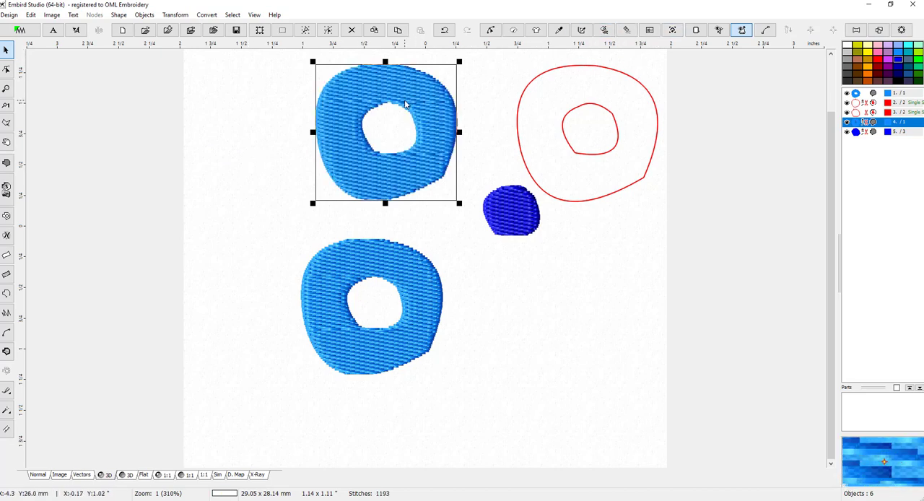
{"action": "mouse_move", "coordinate": [364, 213]}
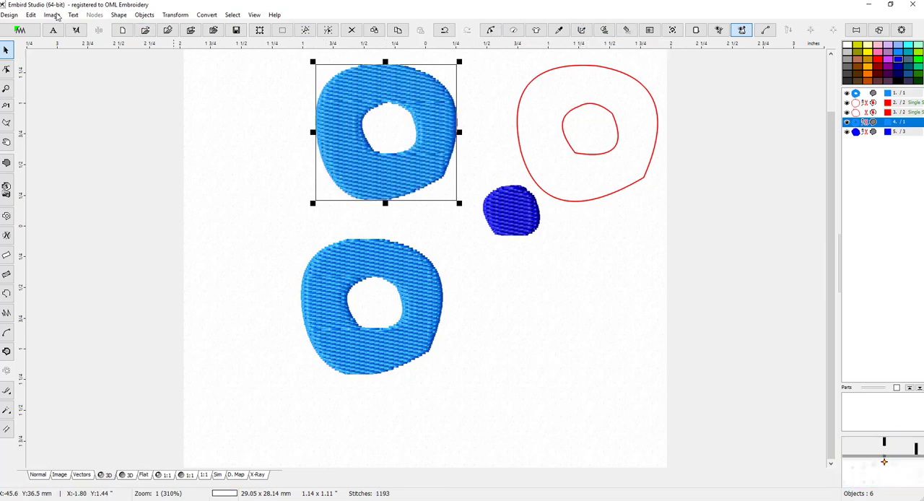
{"action": "left_click", "coordinate": [53, 30]}
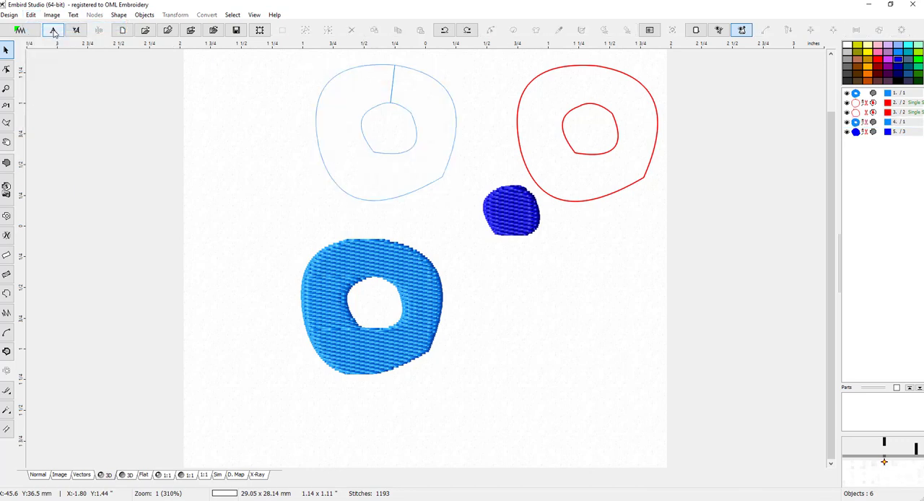
{"action": "mouse_move", "coordinate": [30, 30]}
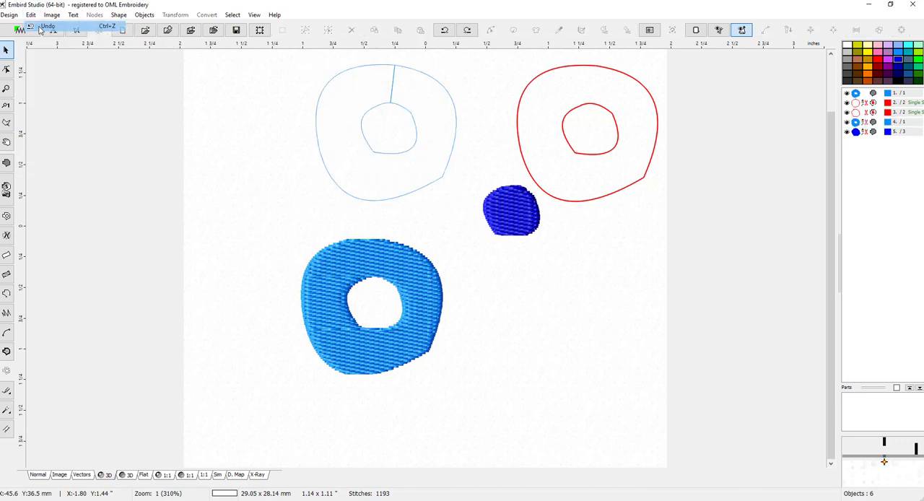
{"action": "left_click", "coordinate": [47, 26]}
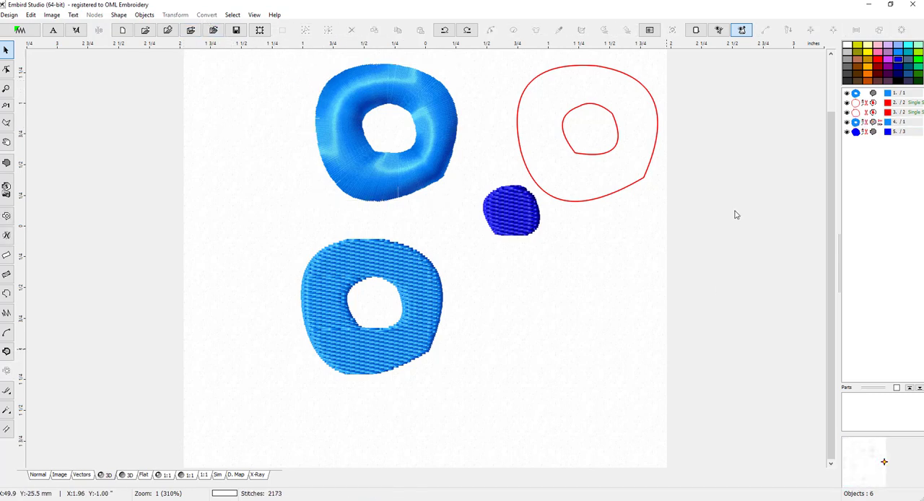
{"action": "mouse_move", "coordinate": [480, 366]}
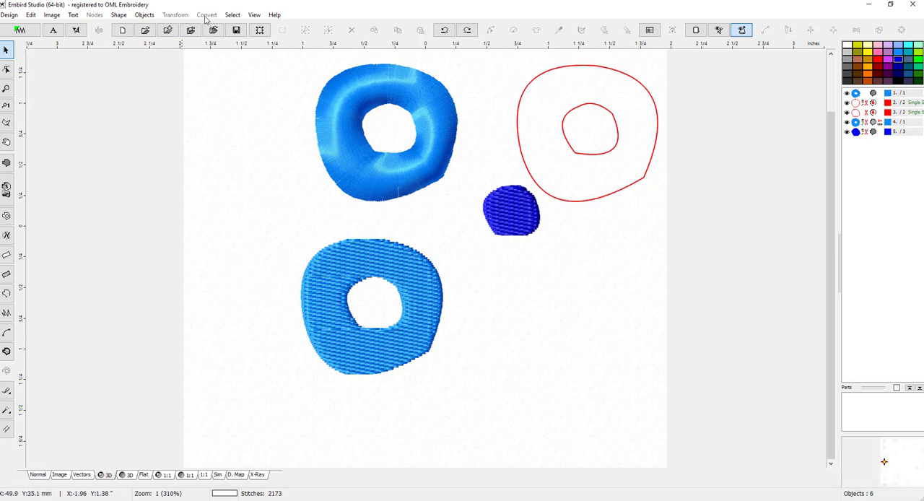
{"action": "mouse_move", "coordinate": [368, 229]}
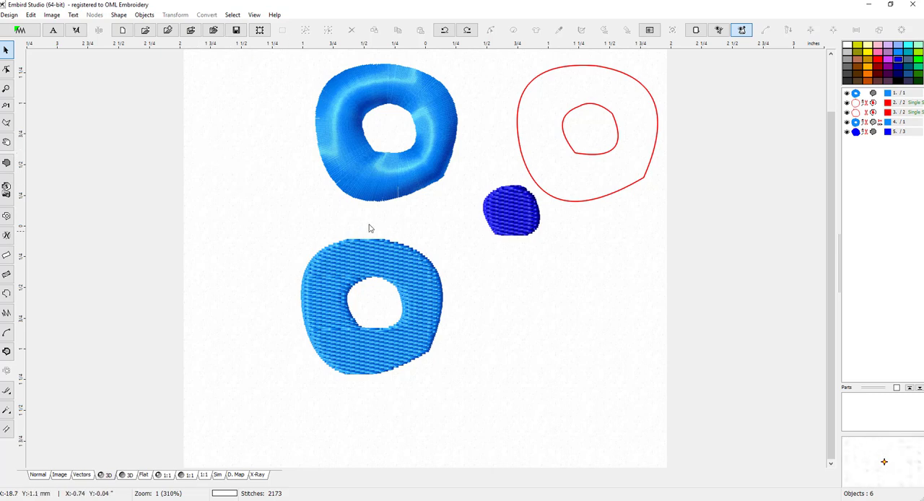
Convert the shaded column donut into an 81-stitch outline via Column to Outline
{"action": "left_click", "coordinate": [385, 134]}
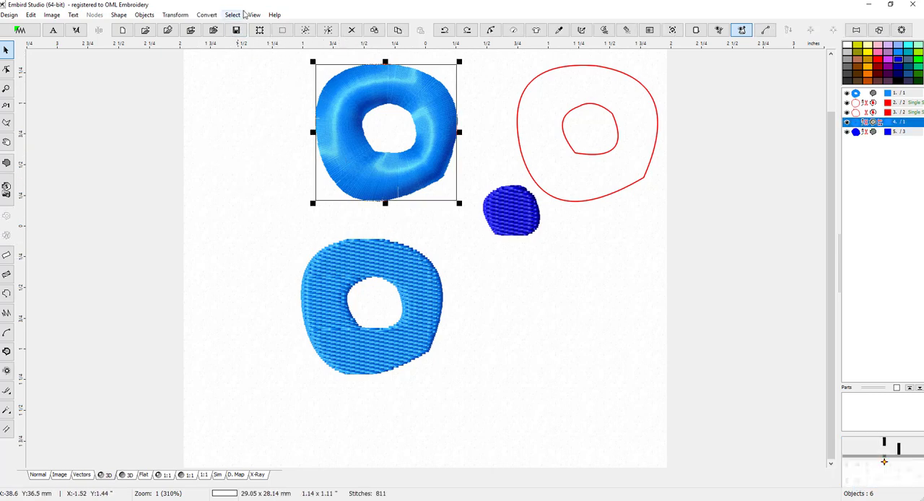
{"action": "left_click", "coordinate": [206, 15]}
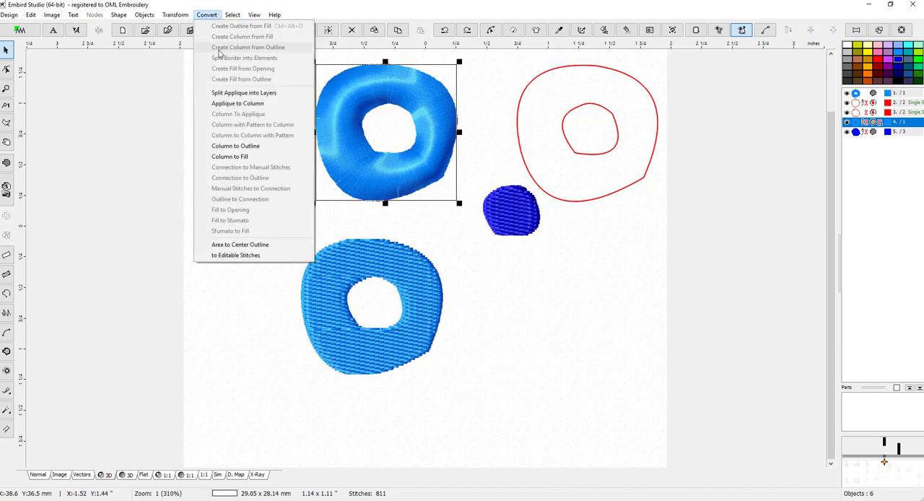
{"action": "mouse_move", "coordinate": [237, 103]}
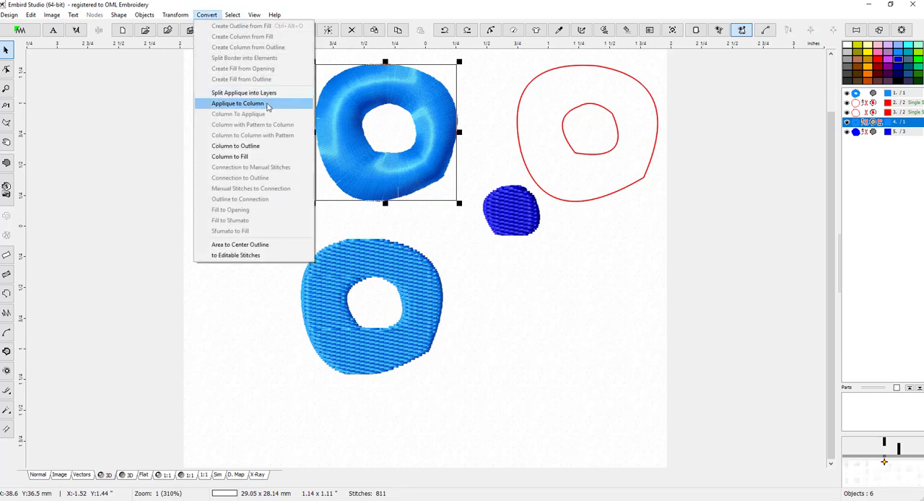
{"action": "mouse_move", "coordinate": [236, 145]}
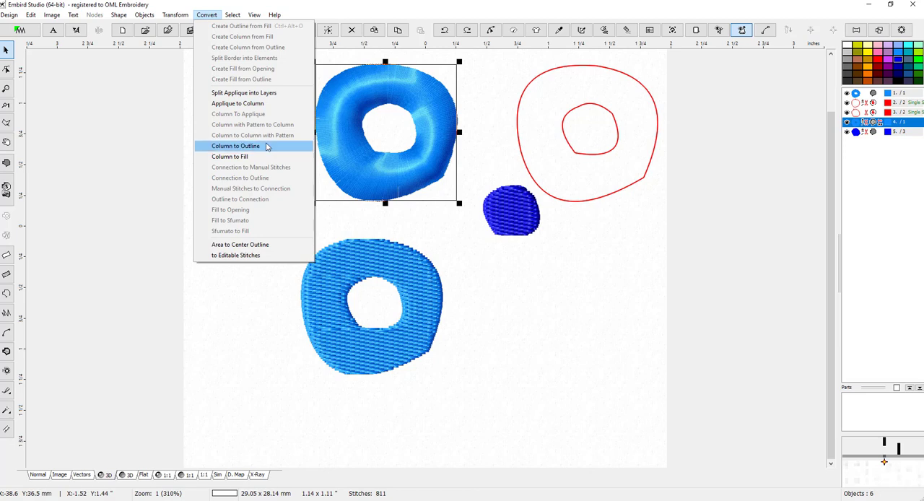
{"action": "left_click", "coordinate": [236, 146]}
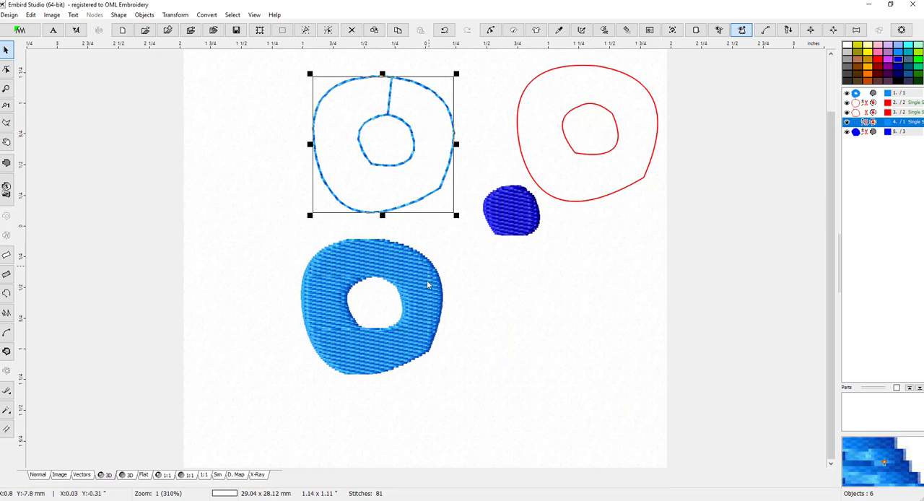
{"action": "mouse_move", "coordinate": [361, 254]}
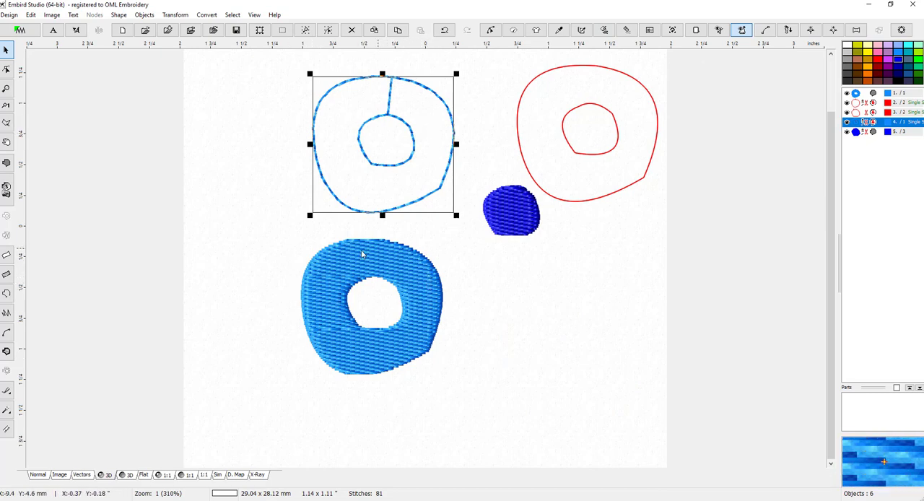
{"action": "mouse_move", "coordinate": [607, 172]}
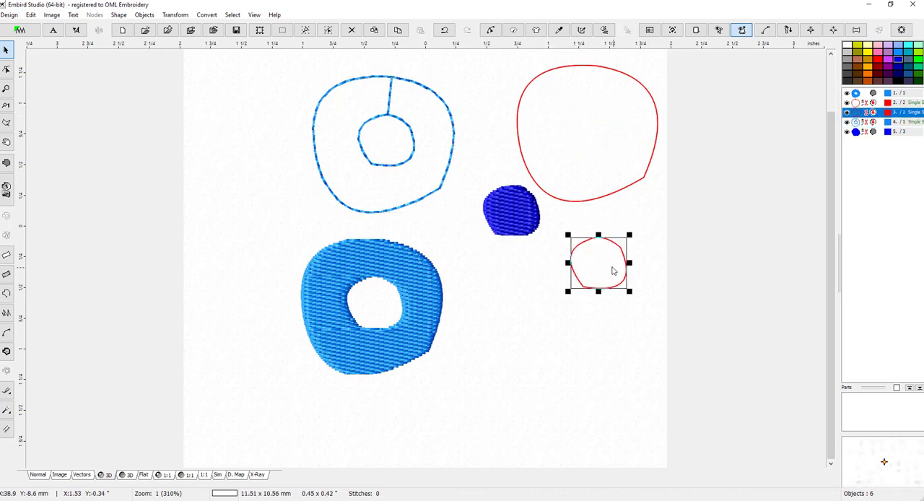
Undo the inner red outline's move and select the blue outline donut
{"action": "left_click", "coordinate": [510, 209]}
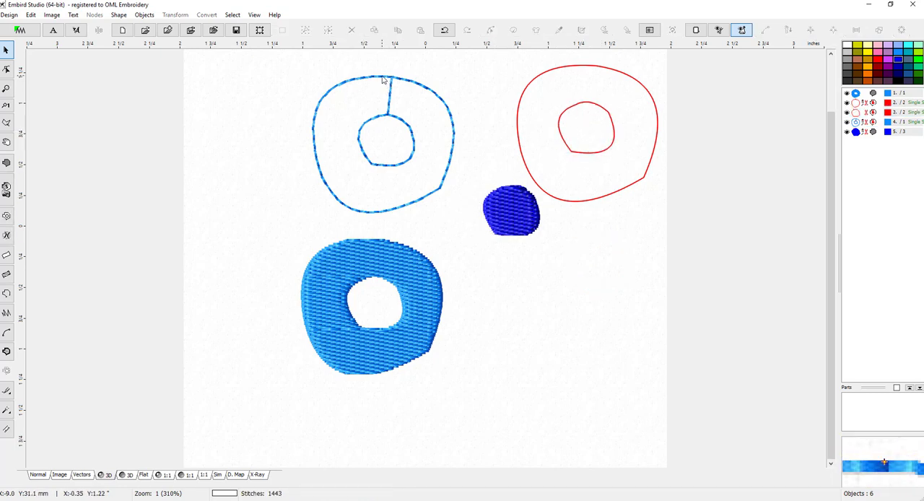
{"action": "mouse_move", "coordinate": [395, 116]}
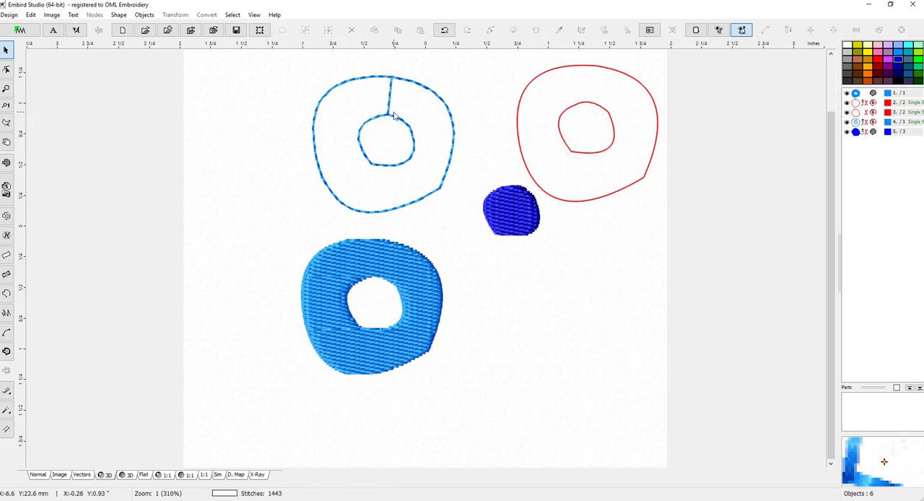
{"action": "left_click", "coordinate": [393, 112]}
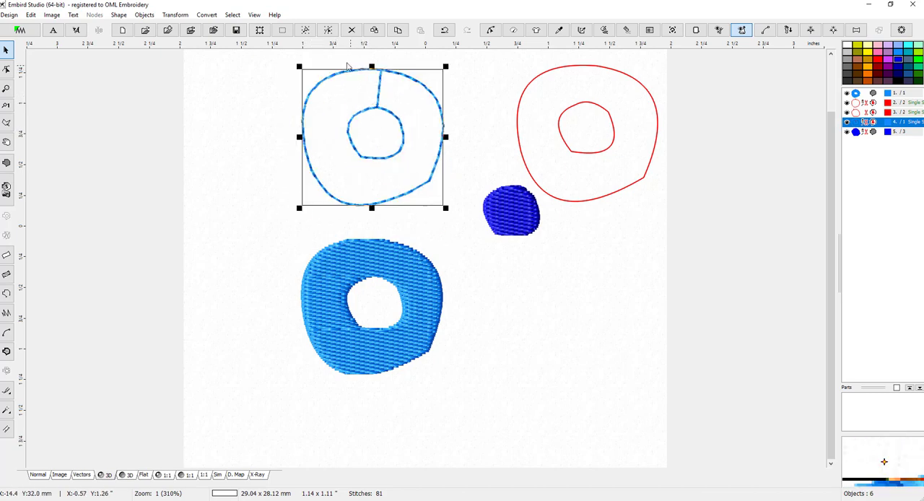
{"action": "mouse_move", "coordinate": [395, 214]}
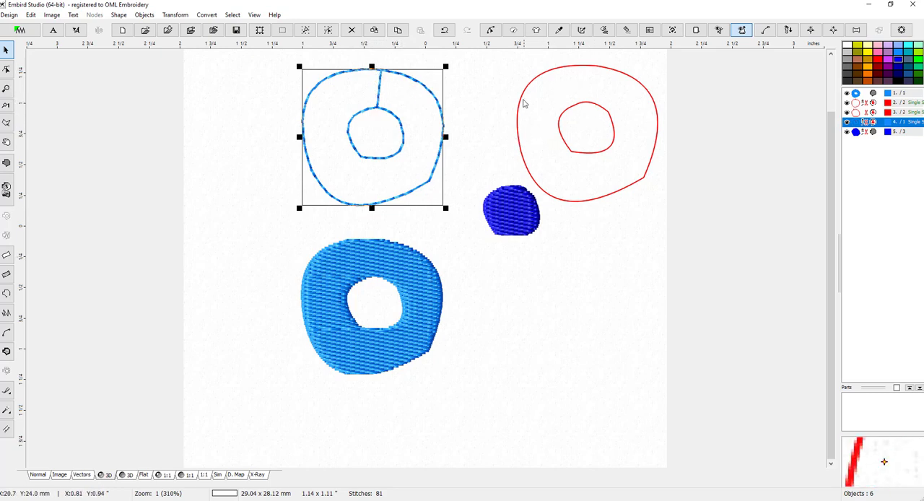
{"action": "mouse_move", "coordinate": [643, 229]}
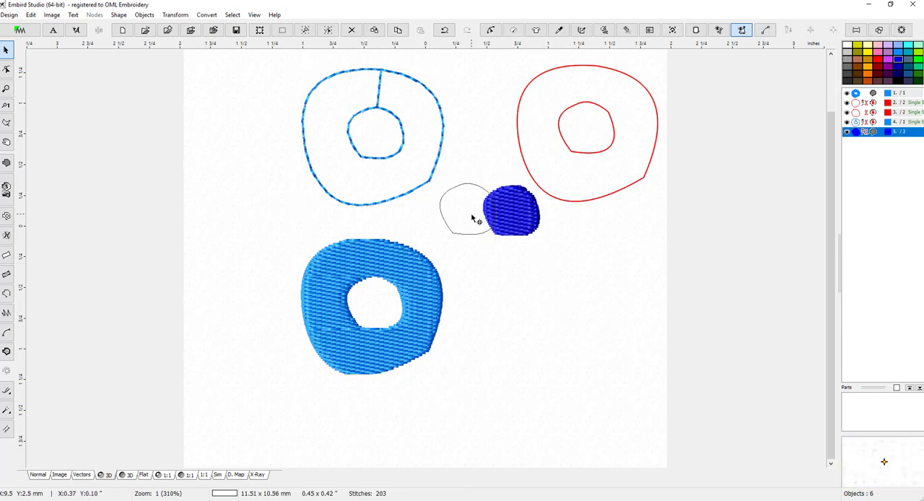
Drag the small blue blob left beneath the outline donut, then select the fill donut
{"action": "left_click_drag", "start_coordinate": [512, 210], "coordinate": [465, 209]}
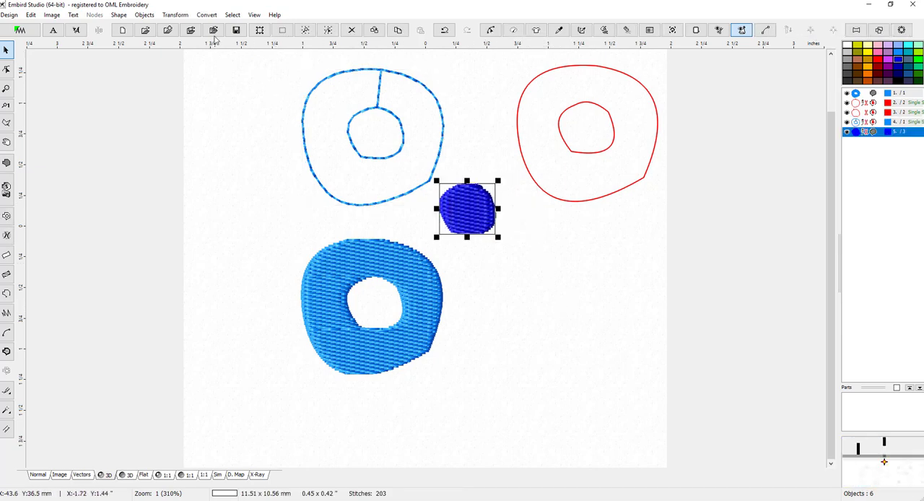
{"action": "mouse_move", "coordinate": [322, 85]}
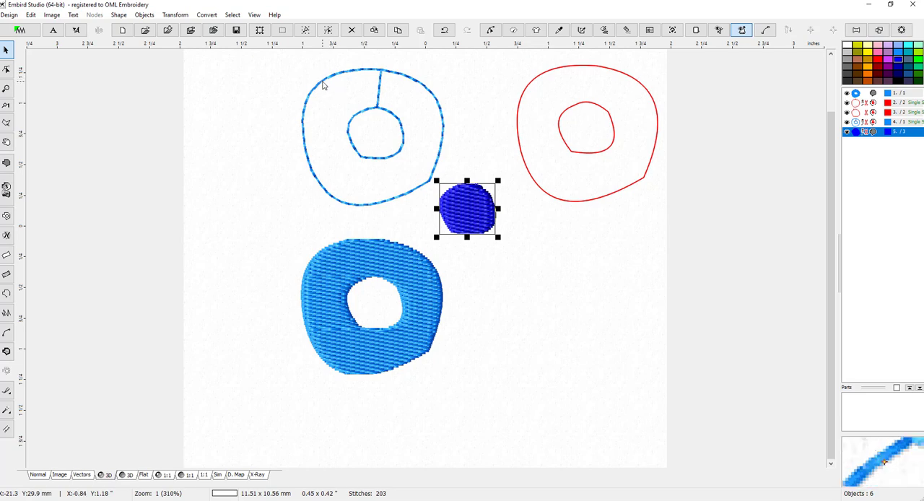
{"action": "left_click", "coordinate": [370, 307]}
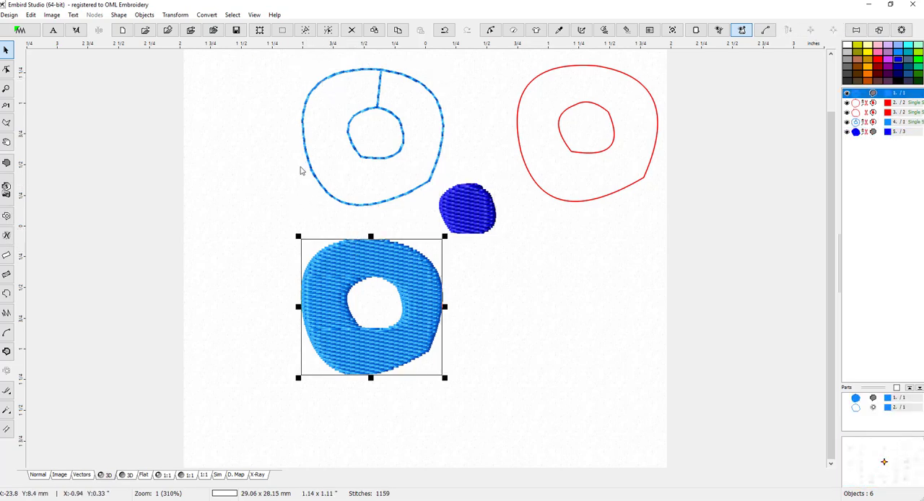
{"action": "mouse_move", "coordinate": [241, 57]}
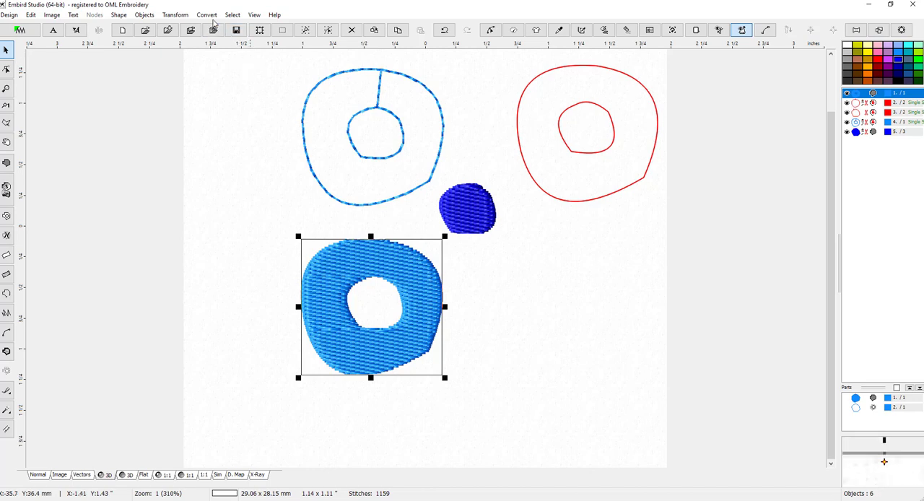
{"action": "left_click", "coordinate": [175, 15]}
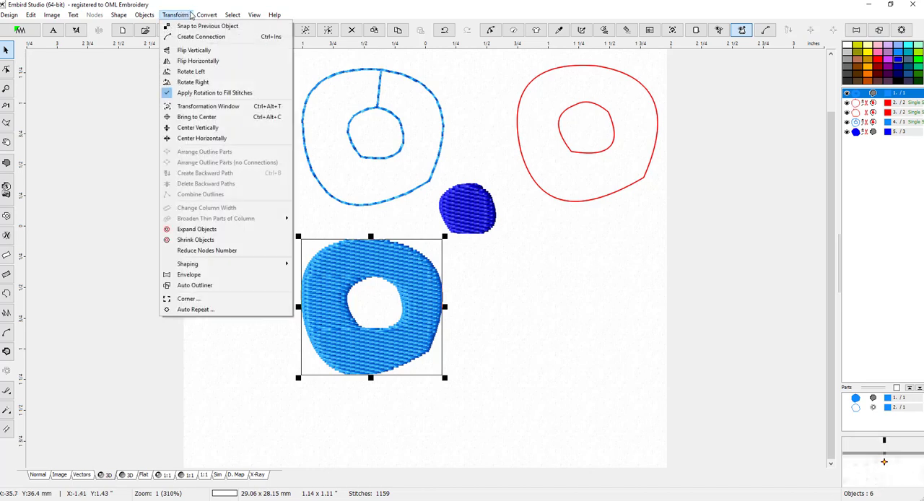
{"action": "left_click", "coordinate": [206, 14]}
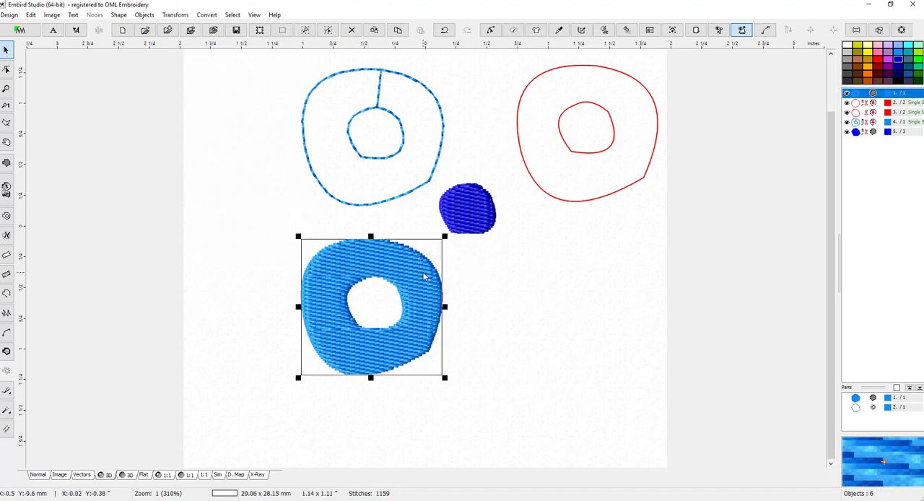
{"action": "mouse_move", "coordinate": [390, 280]}
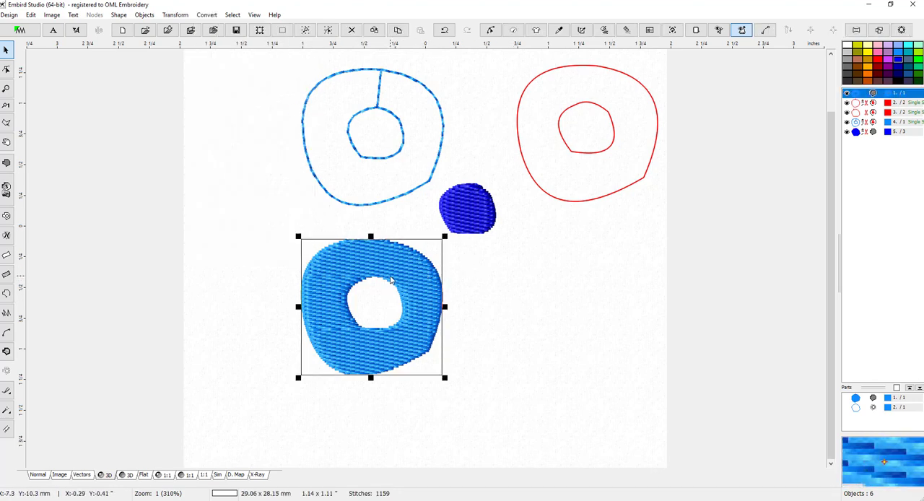
{"action": "mouse_move", "coordinate": [410, 292]}
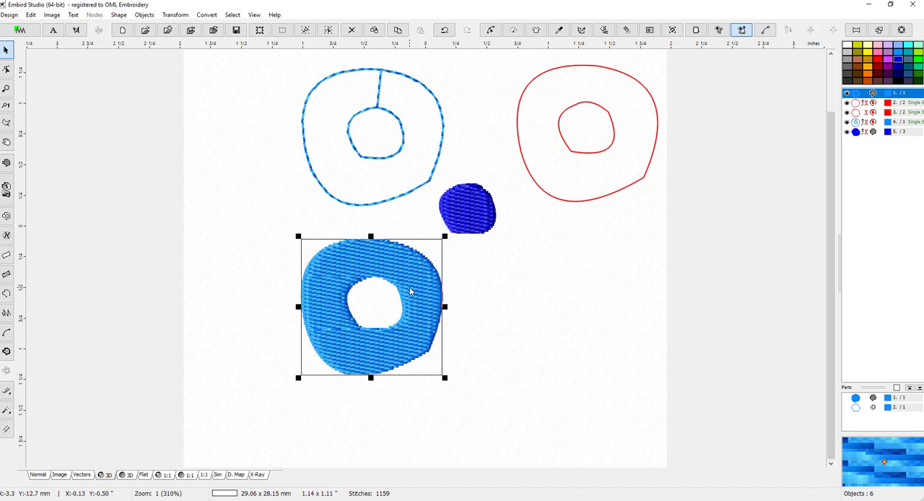
{"action": "mouse_move", "coordinate": [501, 331]}
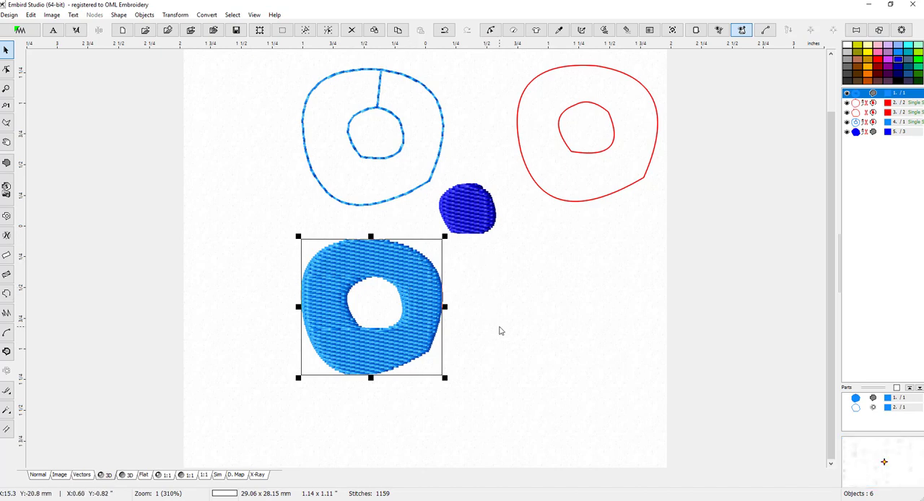
{"action": "mouse_move", "coordinate": [488, 336]}
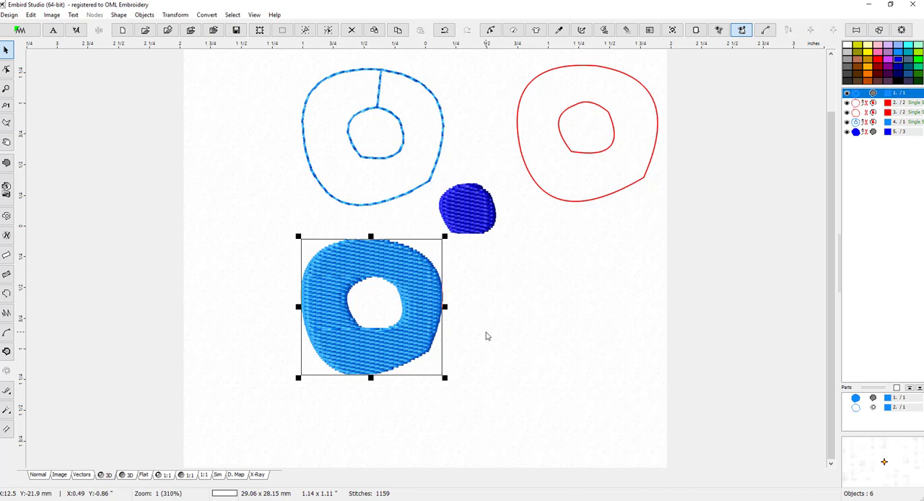
{"action": "mouse_move", "coordinate": [527, 409]}
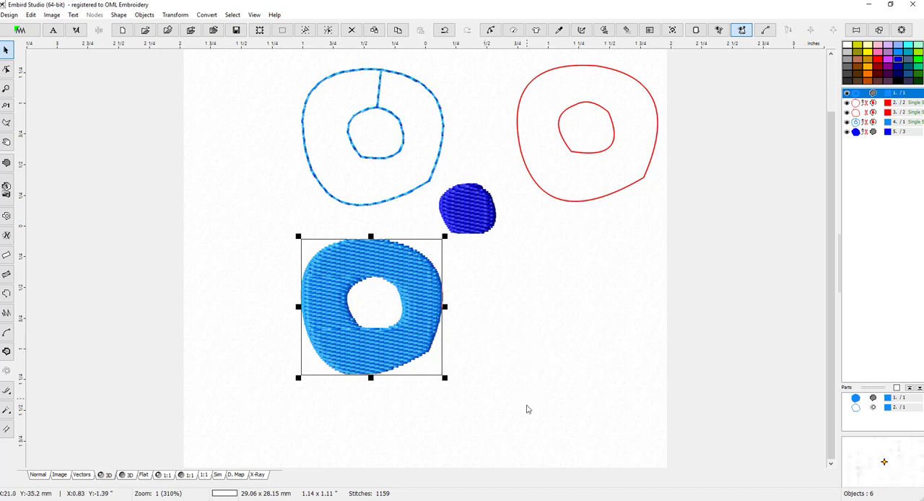